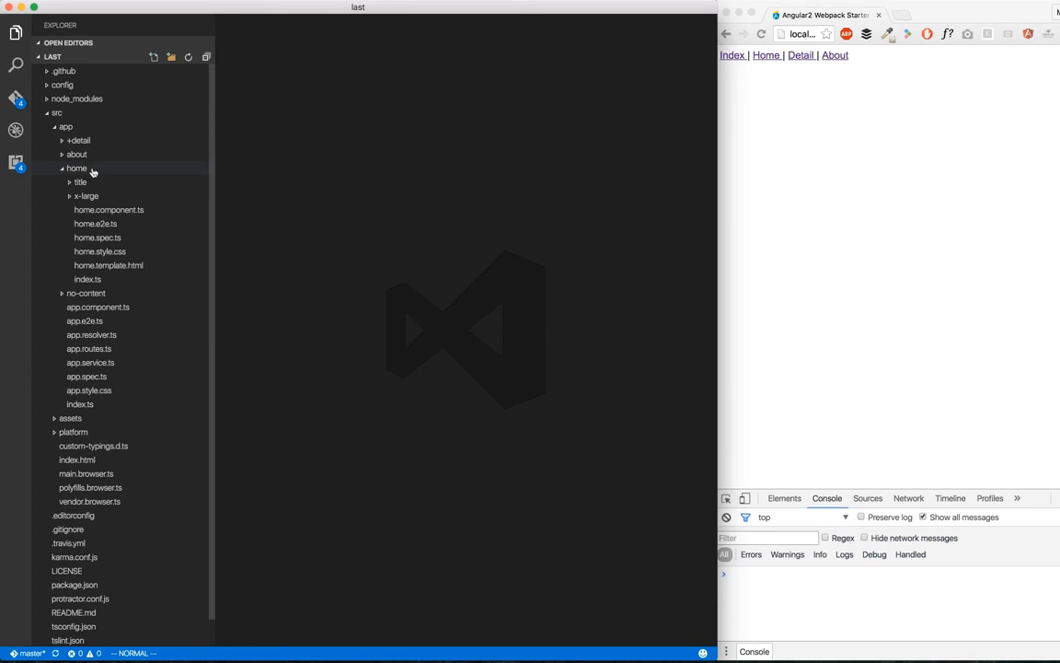
- Create child.component.ts in the home folder and expand the component snippet
{"action": "left_click", "coordinate": [171, 57]}
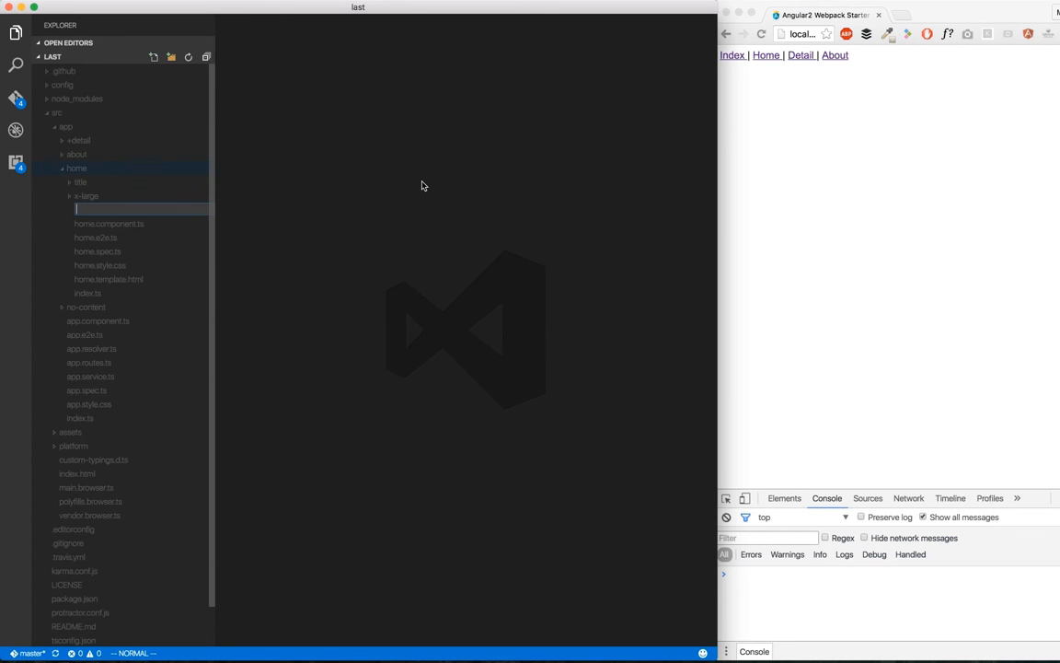
{"action": "type", "text": "child.component.ts"}
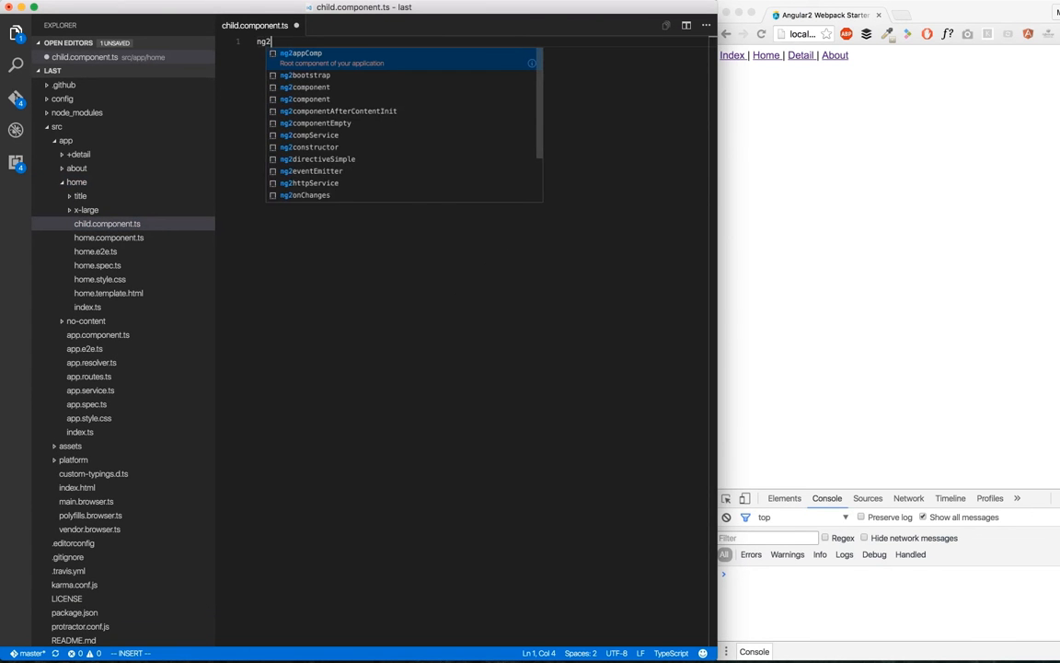
{"action": "type", "text": "comp"}
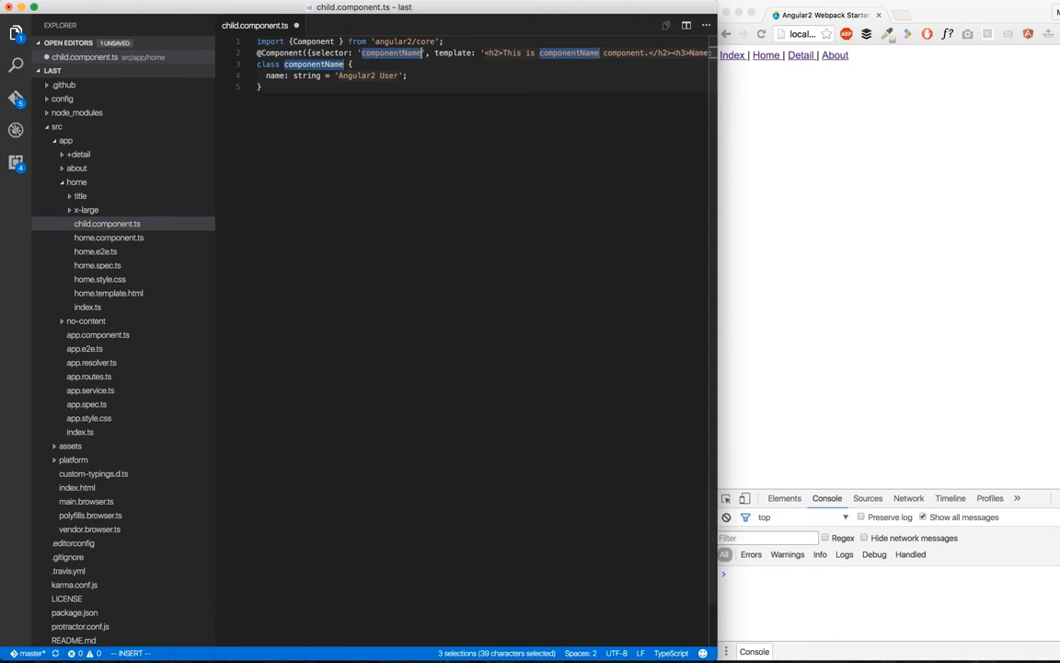
{"action": "key", "text": "Escape"}
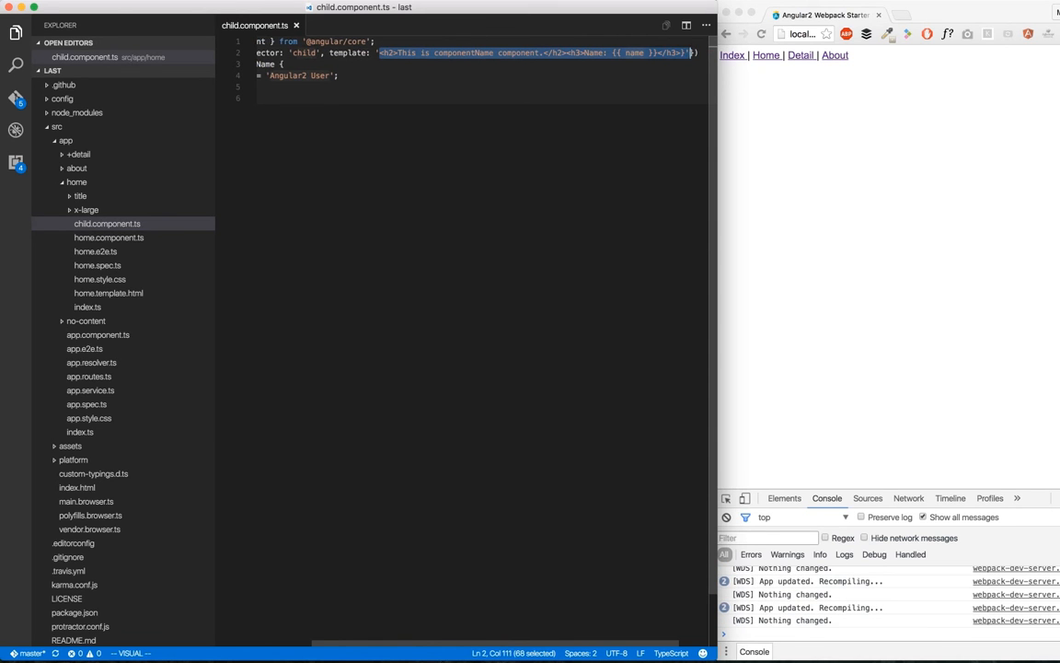
- Set the template to 'Value: {{value}}' and export the class as Child
{"action": "key", "text": "Delete"}
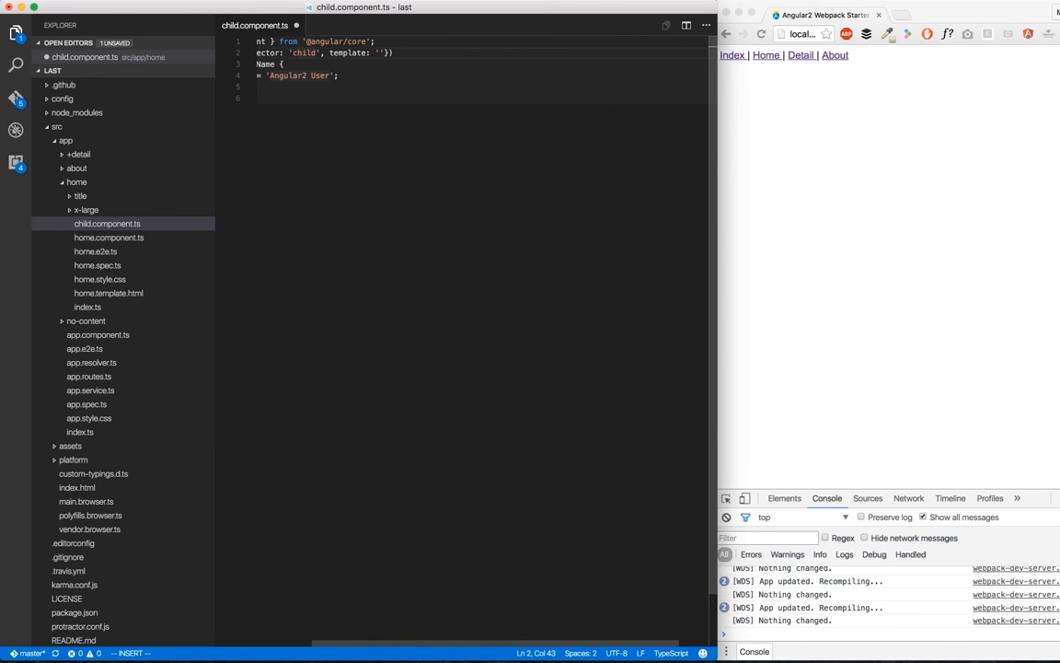
{"action": "type", "text": "{{}}"}
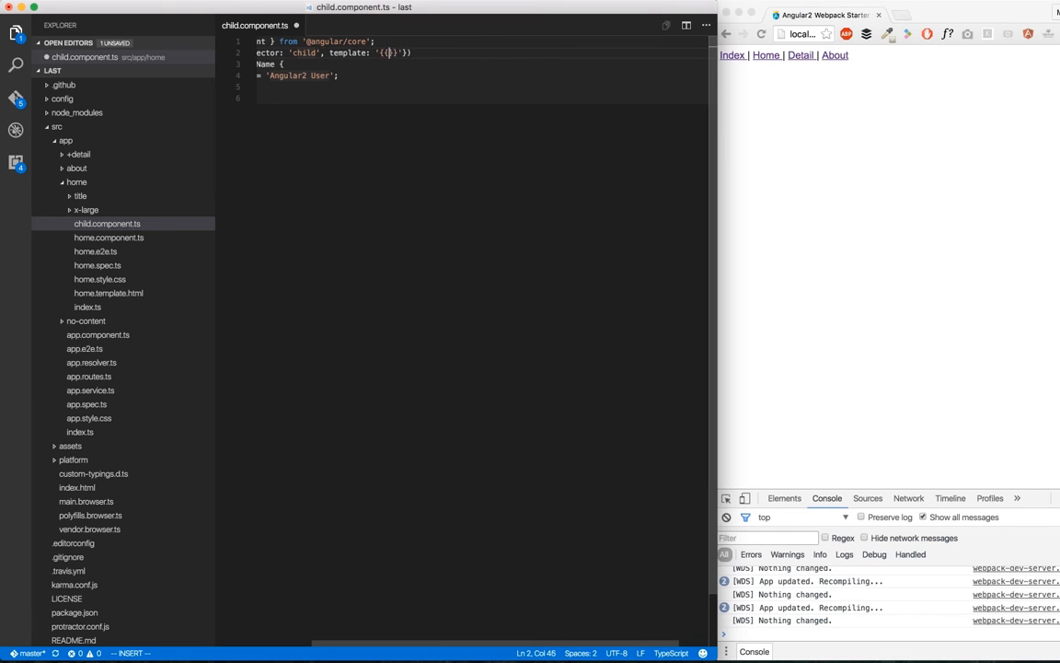
{"action": "type", "text": "value"}
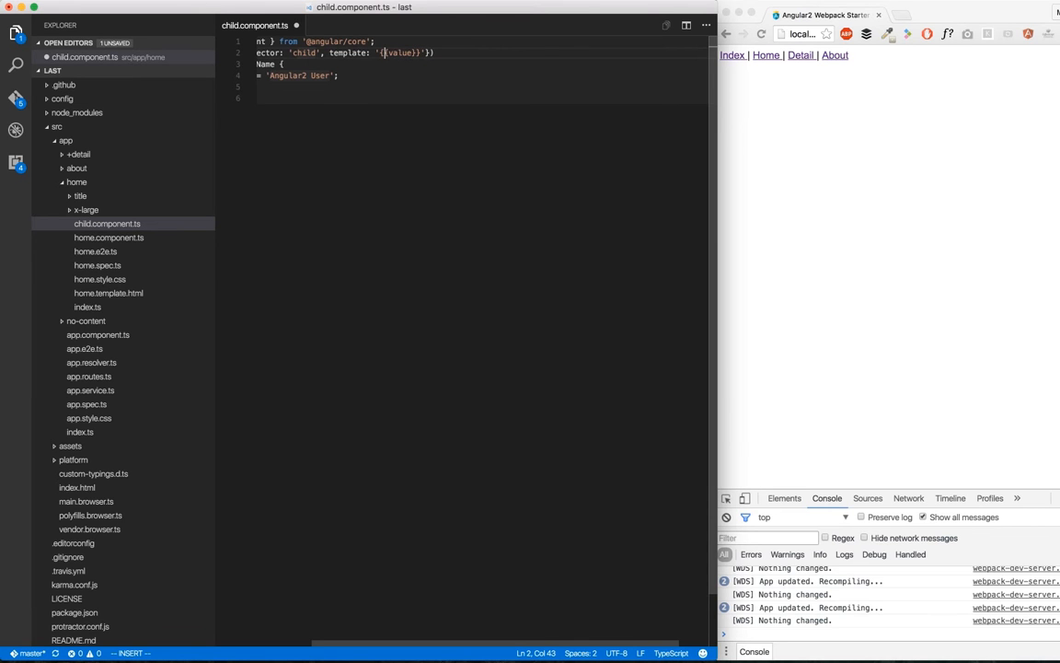
{"action": "type", "text": "Value:"}
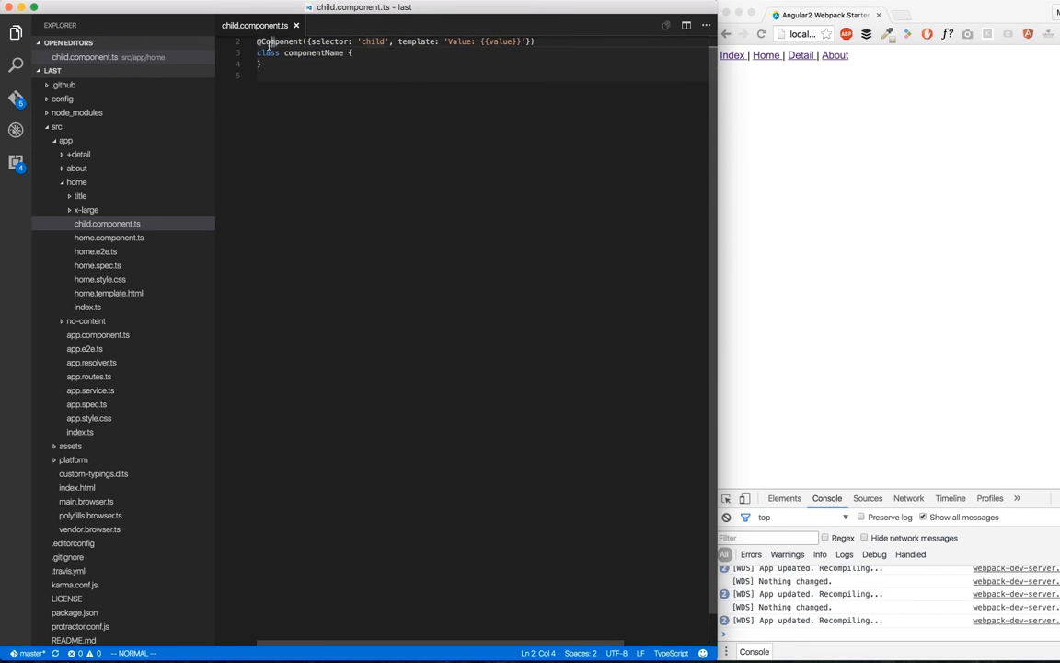
{"action": "type", "text": "export"}
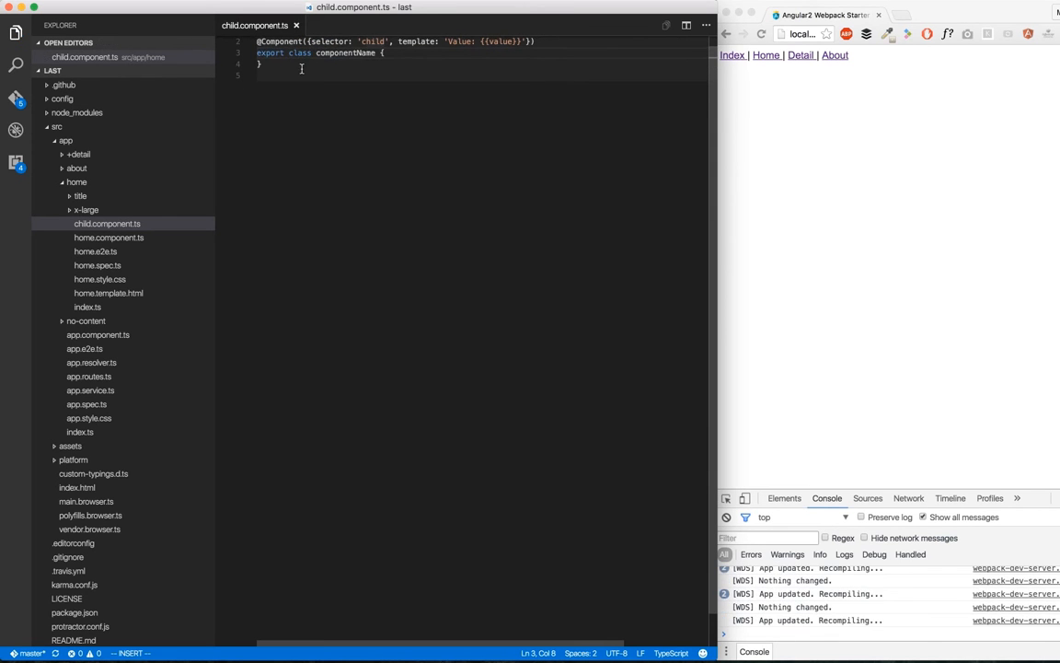
{"action": "type", "text": "Child"}
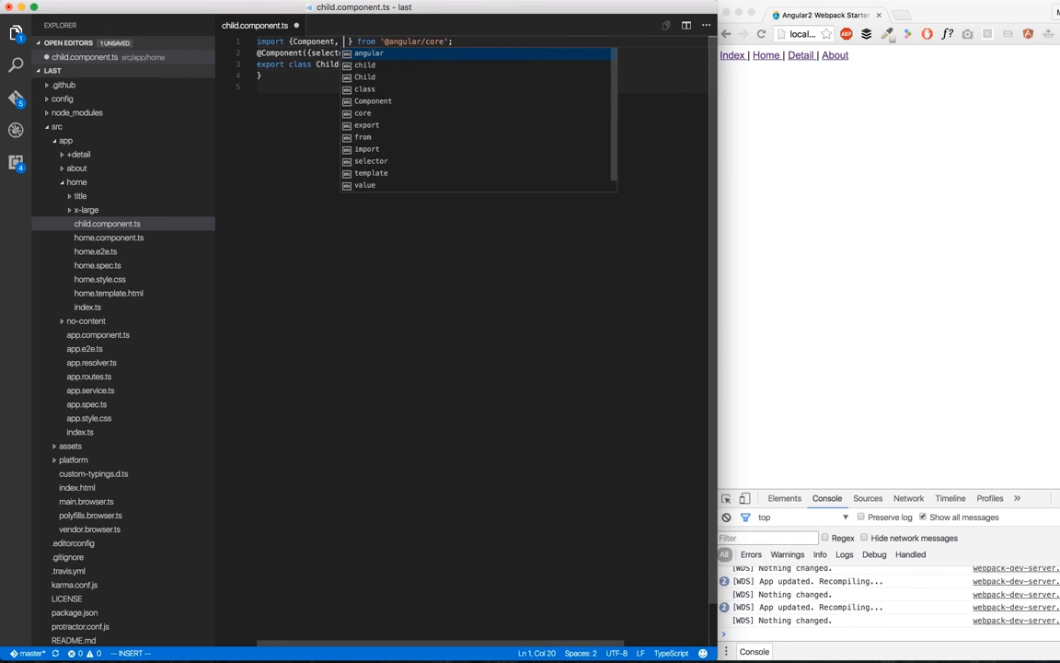
{"action": "type", "text": "Input"}
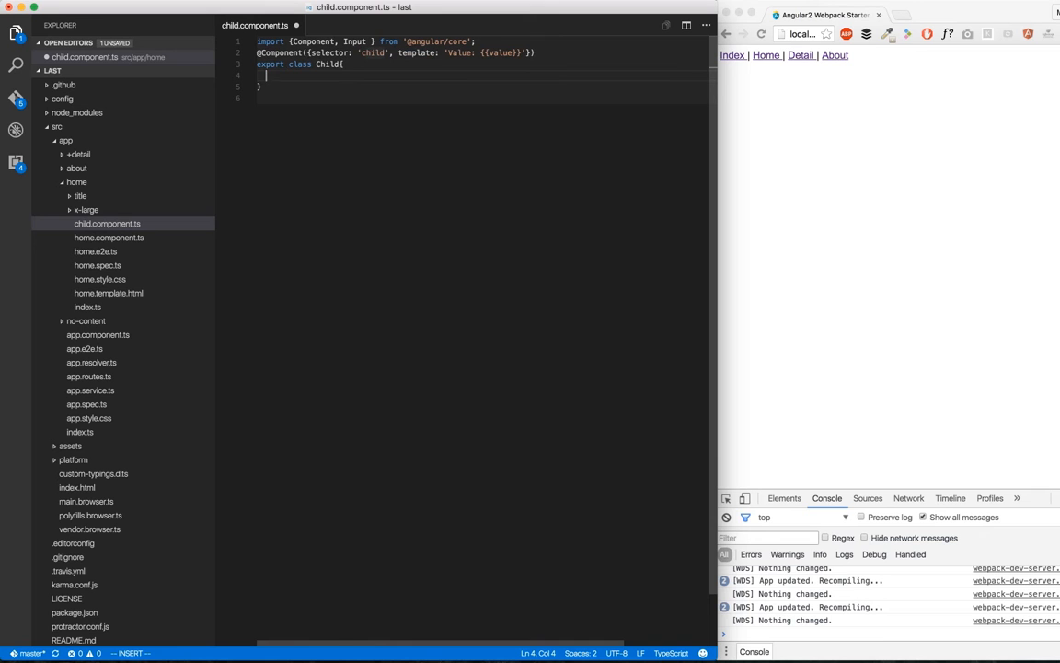
{"action": "type", "text": "@Input("}
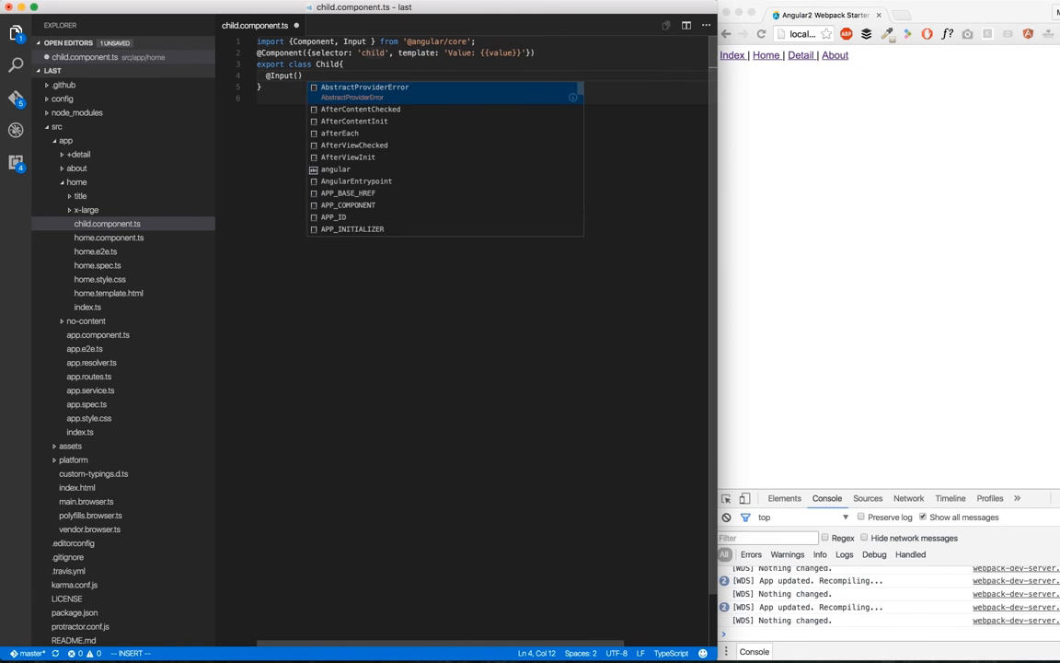
{"action": "type", "text": "value:"}
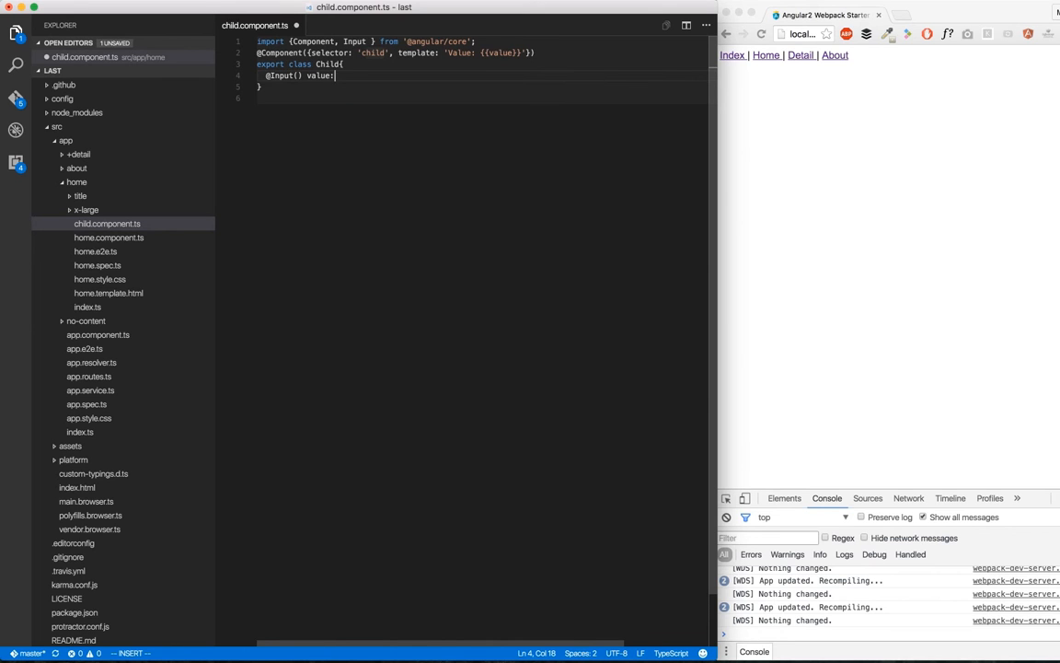
{"action": "type", "text": "String;"}
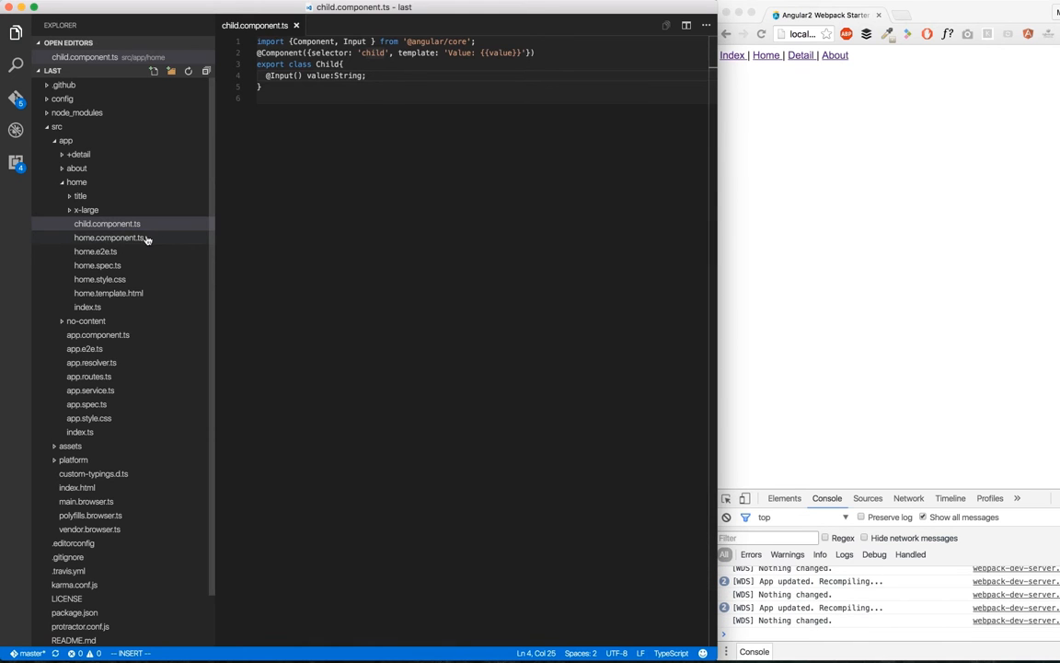
- In home.component.ts, import Child from './child.component' and add directives: [Child]
{"action": "left_click", "coordinate": [109, 237]}
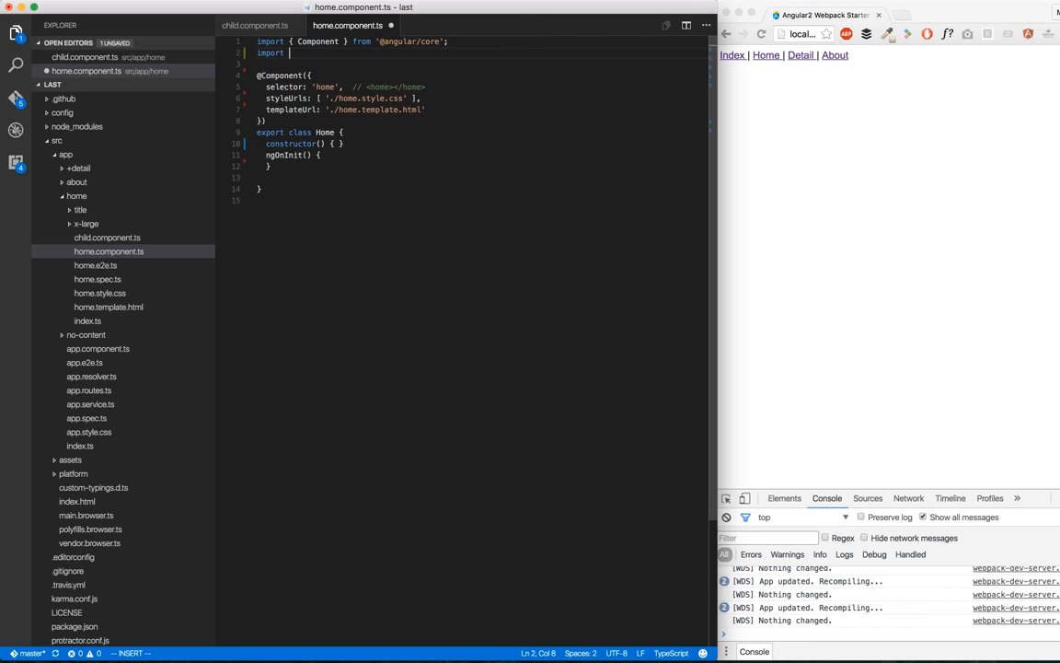
{"action": "type", "text": "Child } from '"}
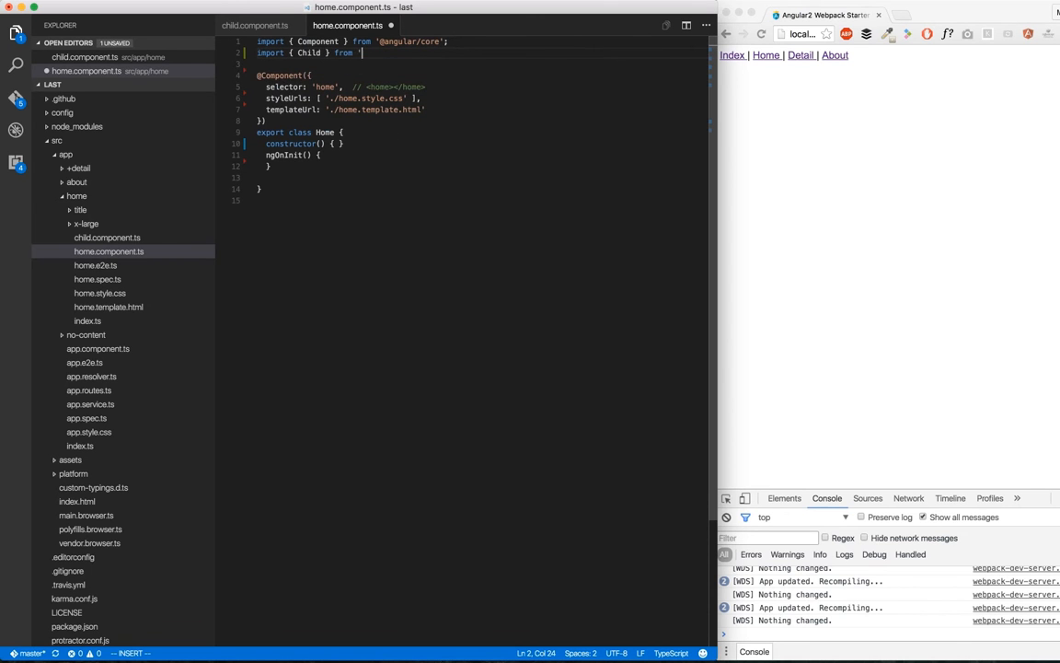
{"action": "type", "text": "./child.component';"}
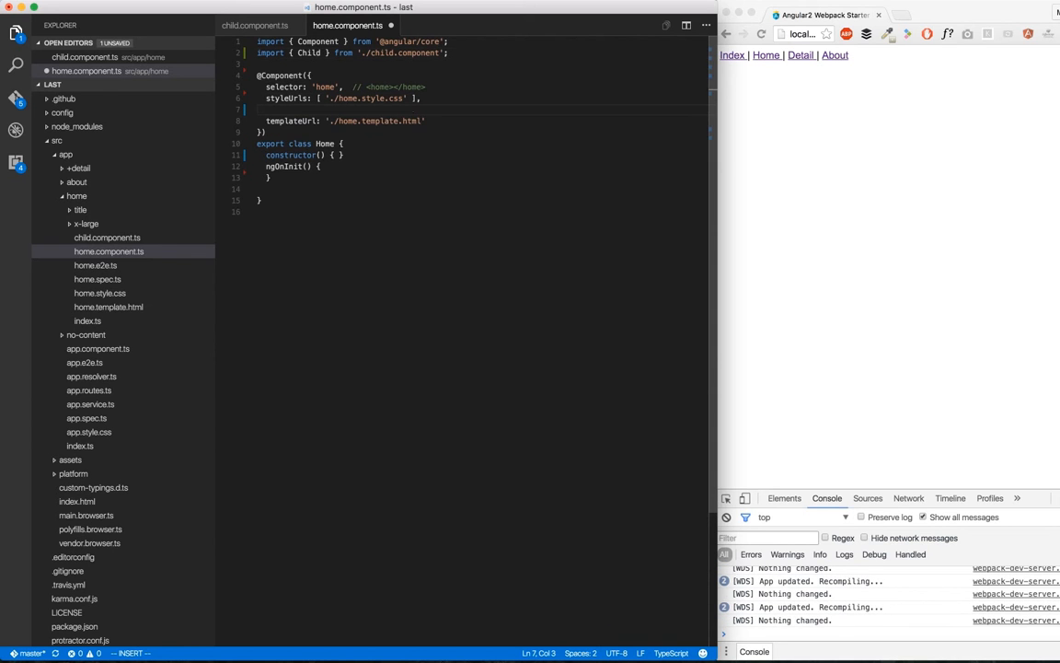
{"action": "type", "text": "directives:"}
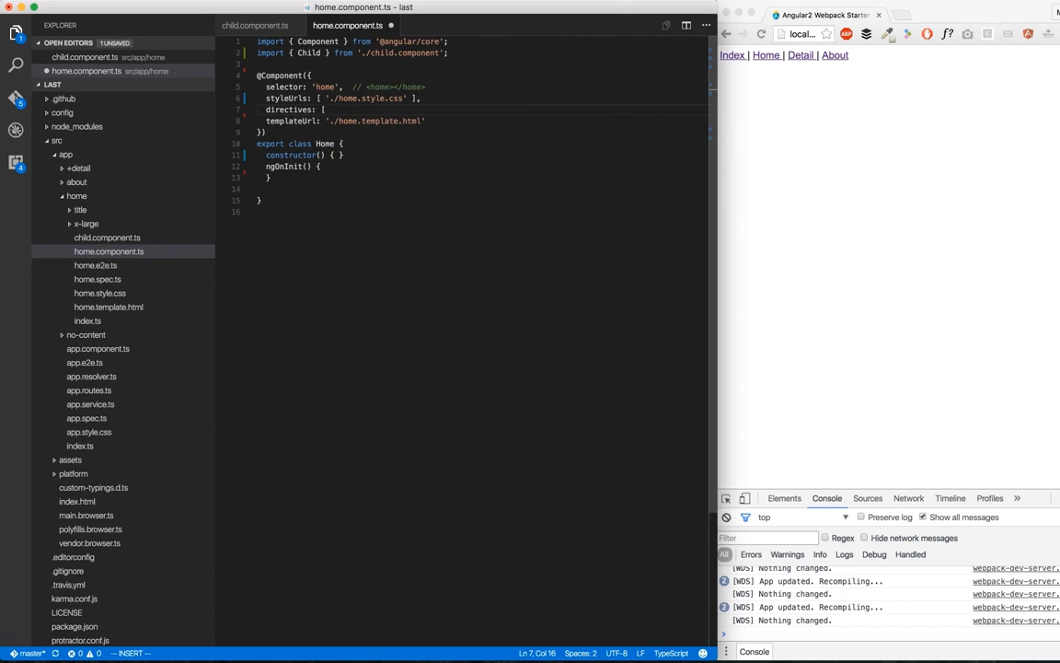
{"action": "type", "text": "[Child],"}
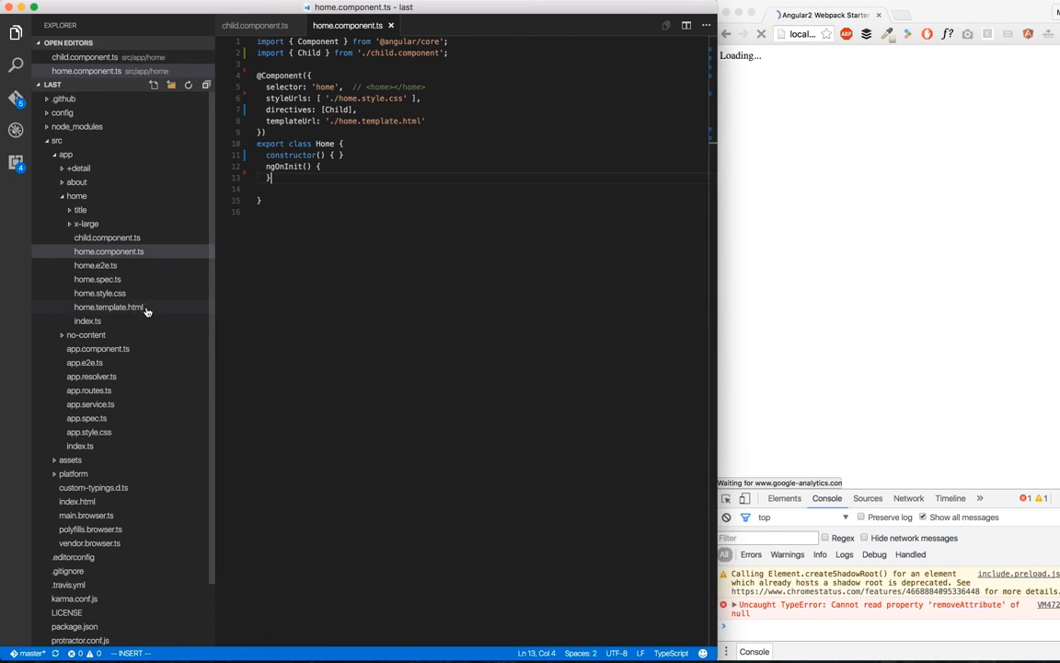
- Add <child [value]="'test'"></child> inside the card-container div of home.template.html
{"action": "left_click", "coordinate": [106, 321]}
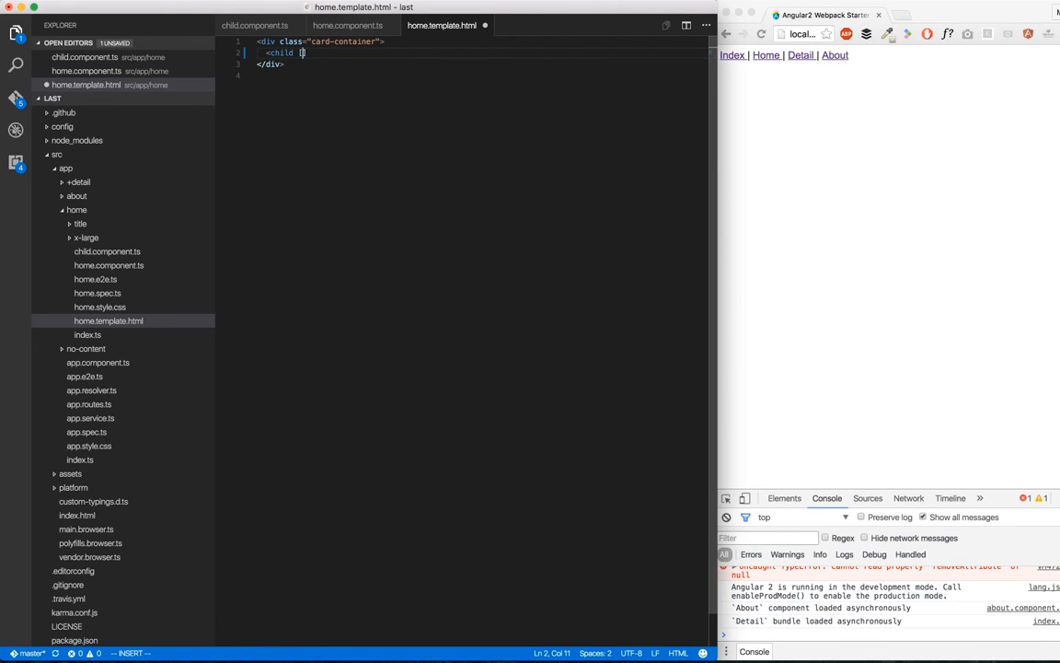
{"action": "type", "text": "value]"}
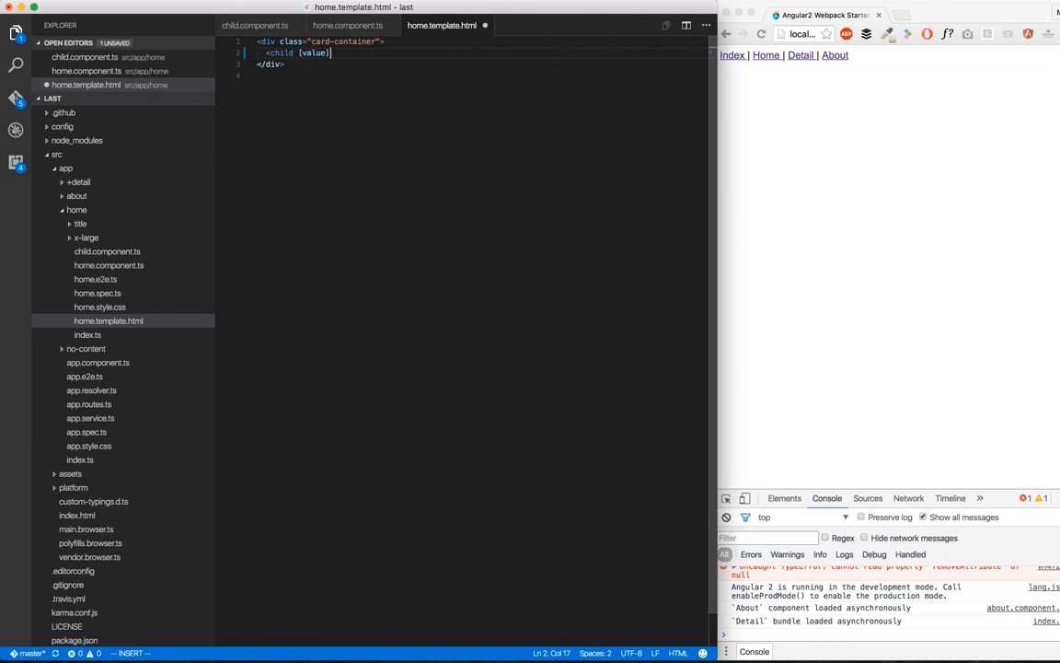
{"action": "type", "text": "="}
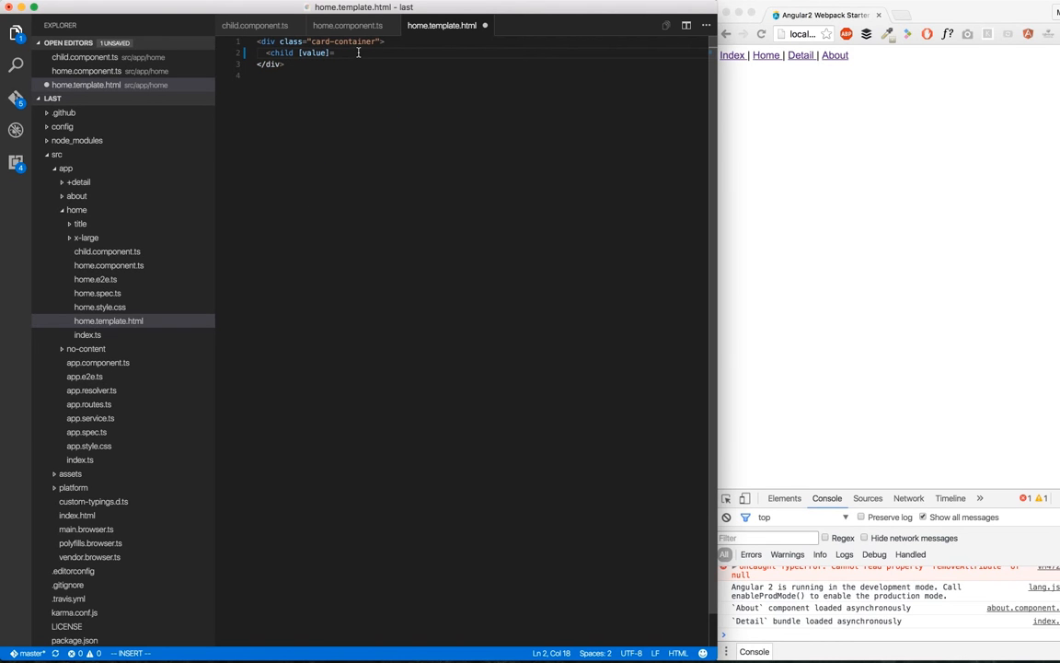
{"action": "type", "text": "\""}
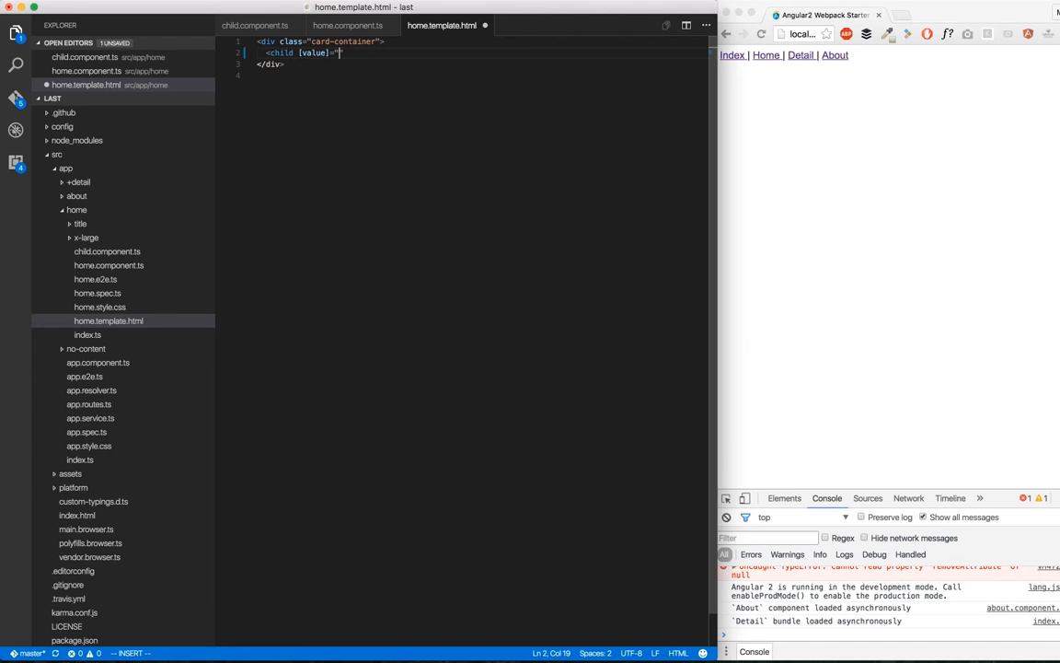
{"action": "key", "text": "Backspace"}
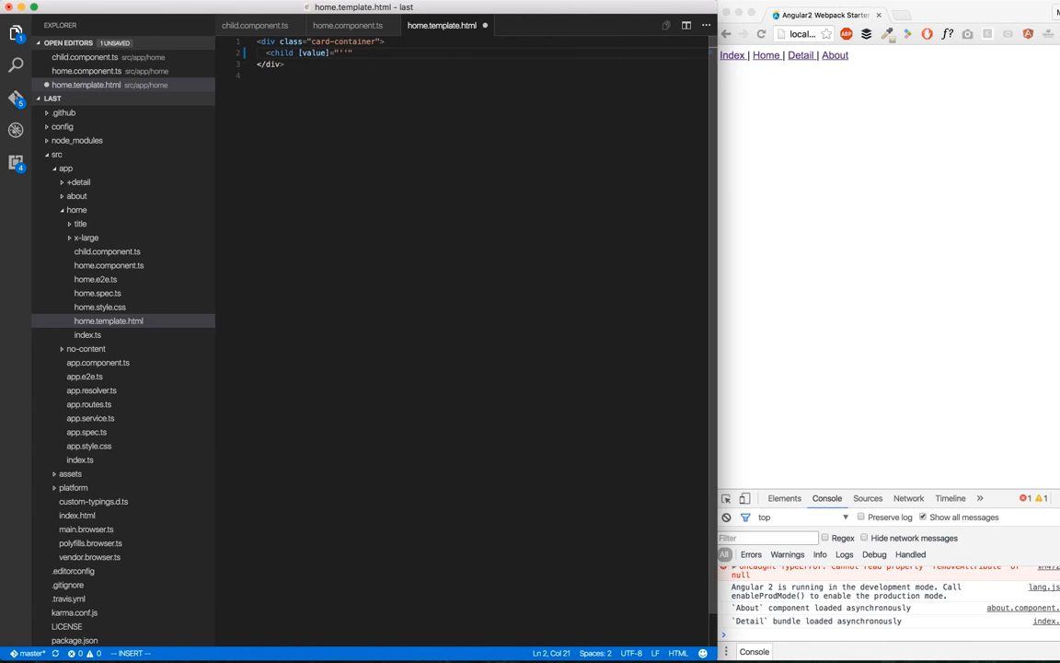
{"action": "type", "text": "test"}
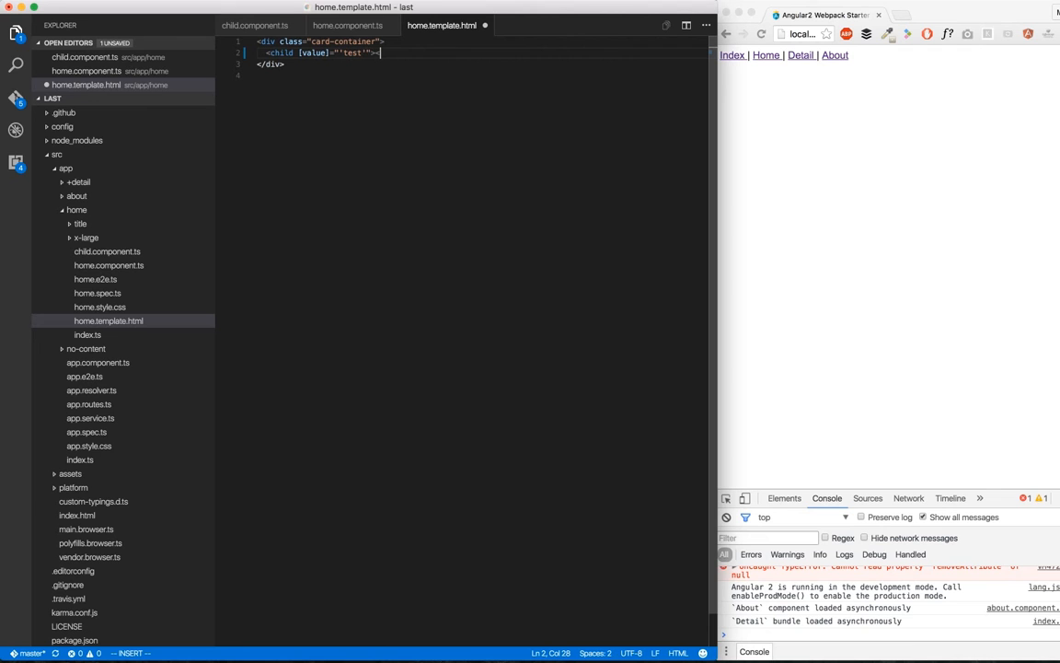
{"action": "type", "text": "></child>"}
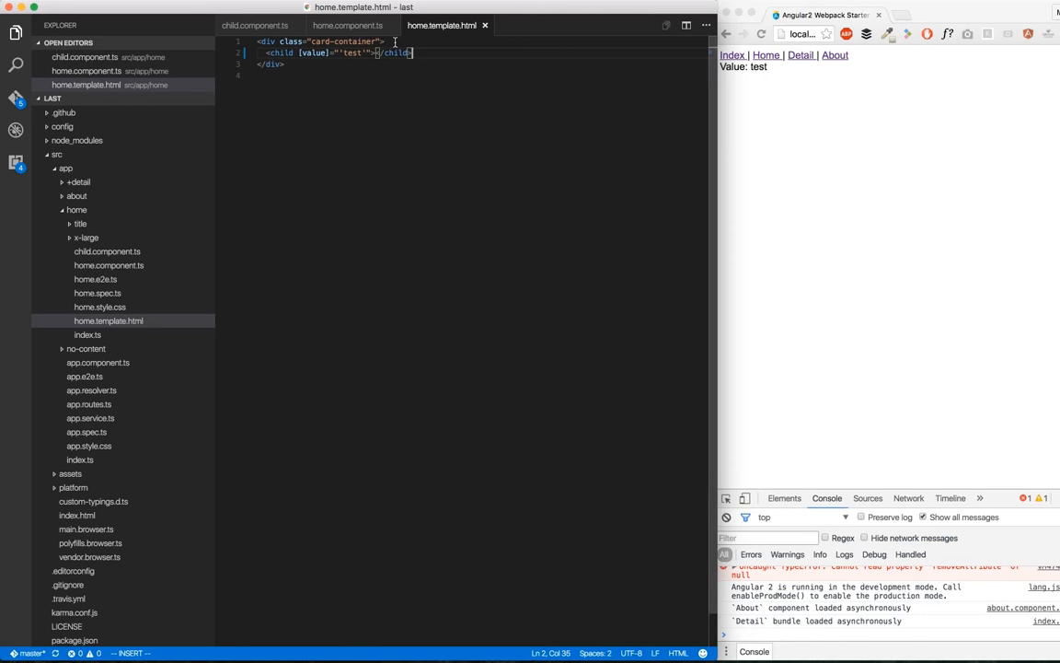
{"action": "mouse_move", "coordinate": [348, 25]}
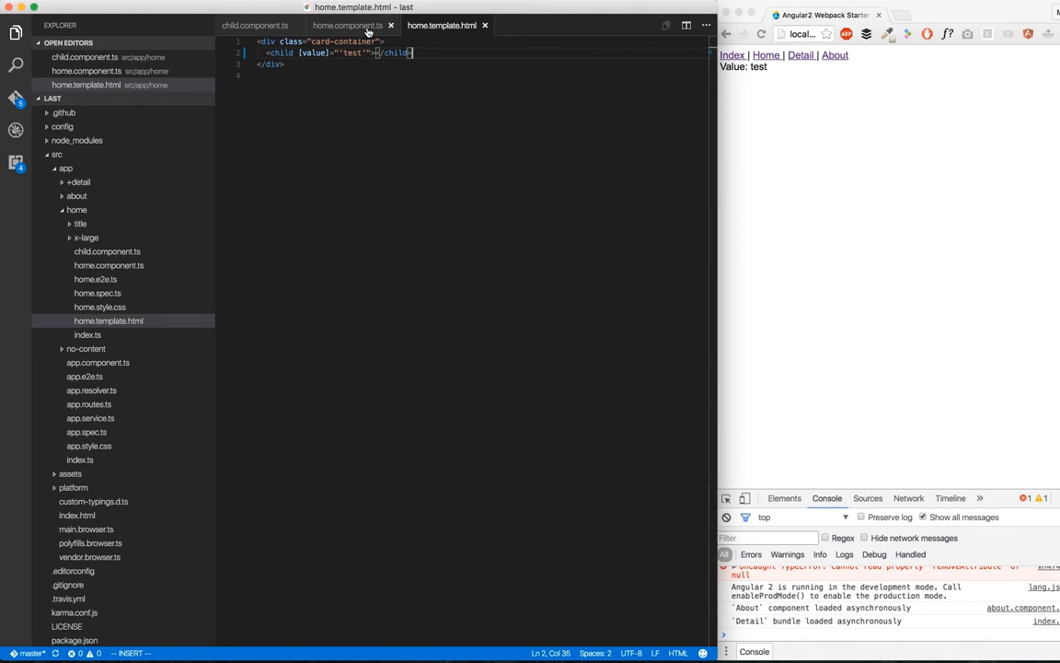
{"action": "left_click", "coordinate": [254, 26]}
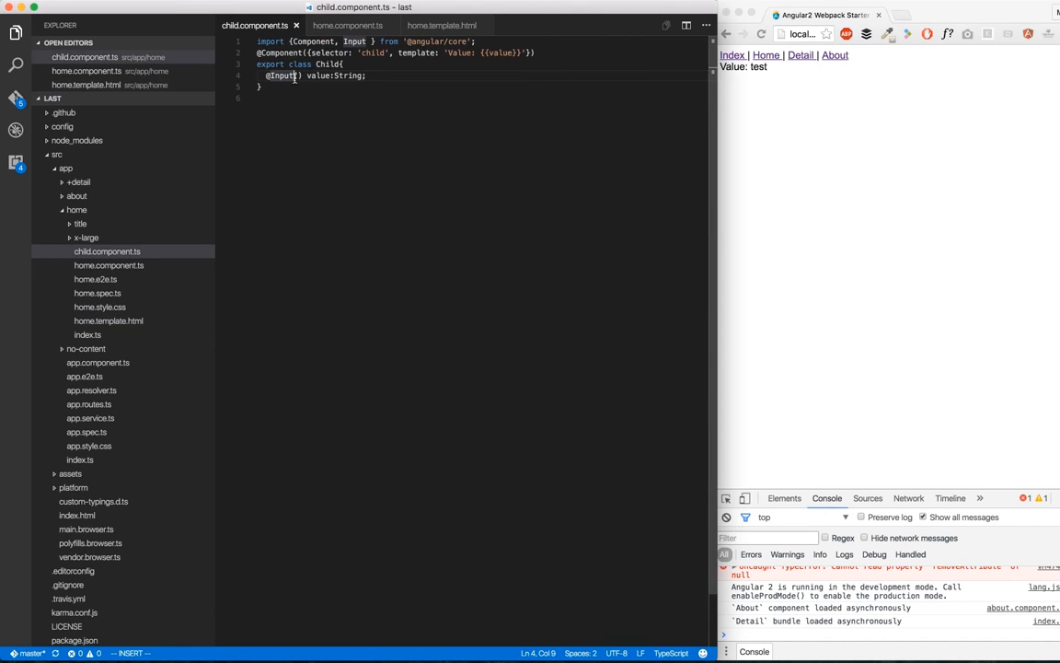
{"action": "key", "text": "Escape"}
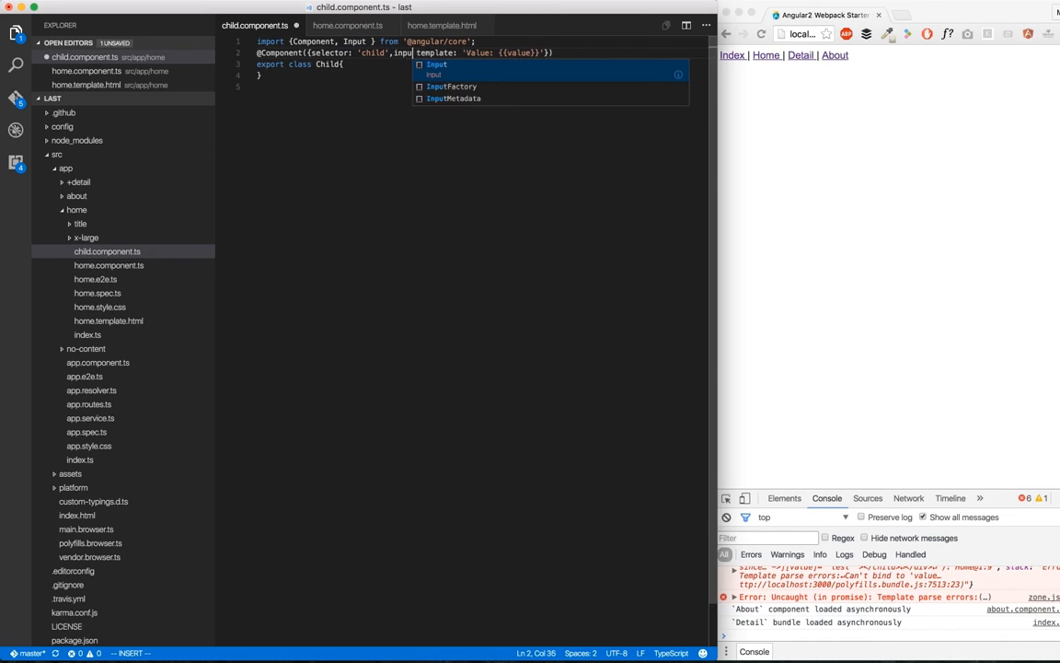
{"action": "type", "text": "s"}
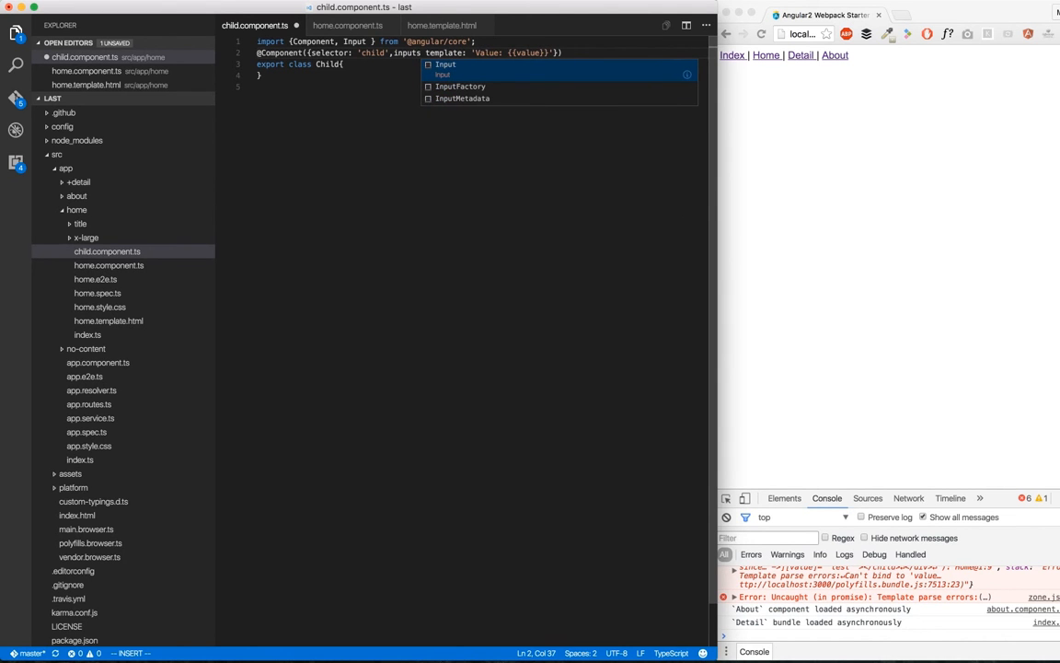
{"action": "type", "text": "[],"}
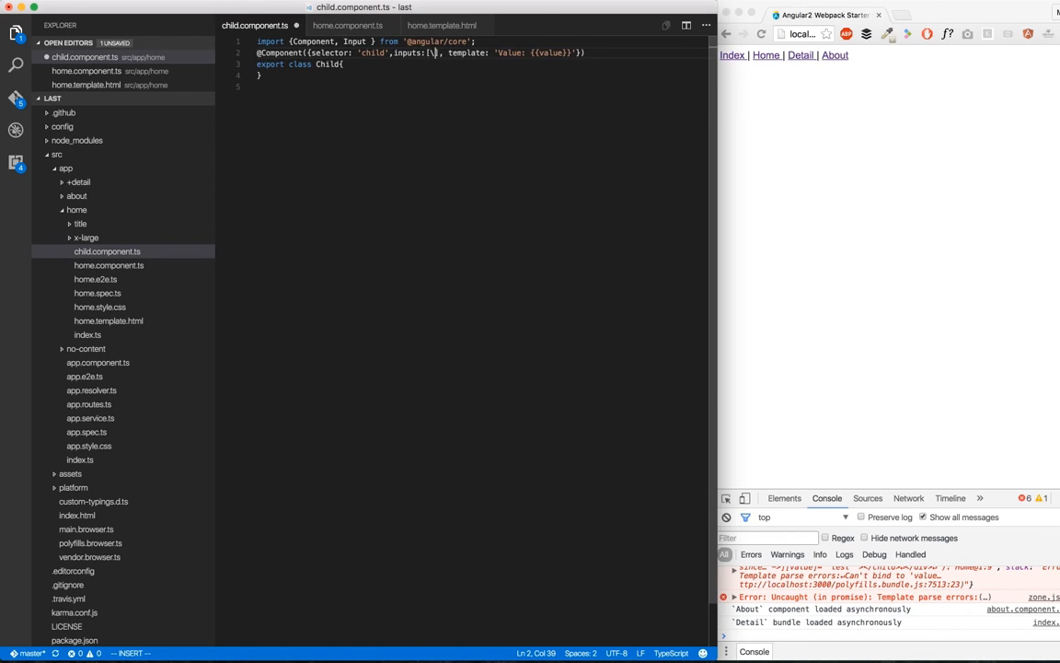
{"action": "type", "text": "value'"}
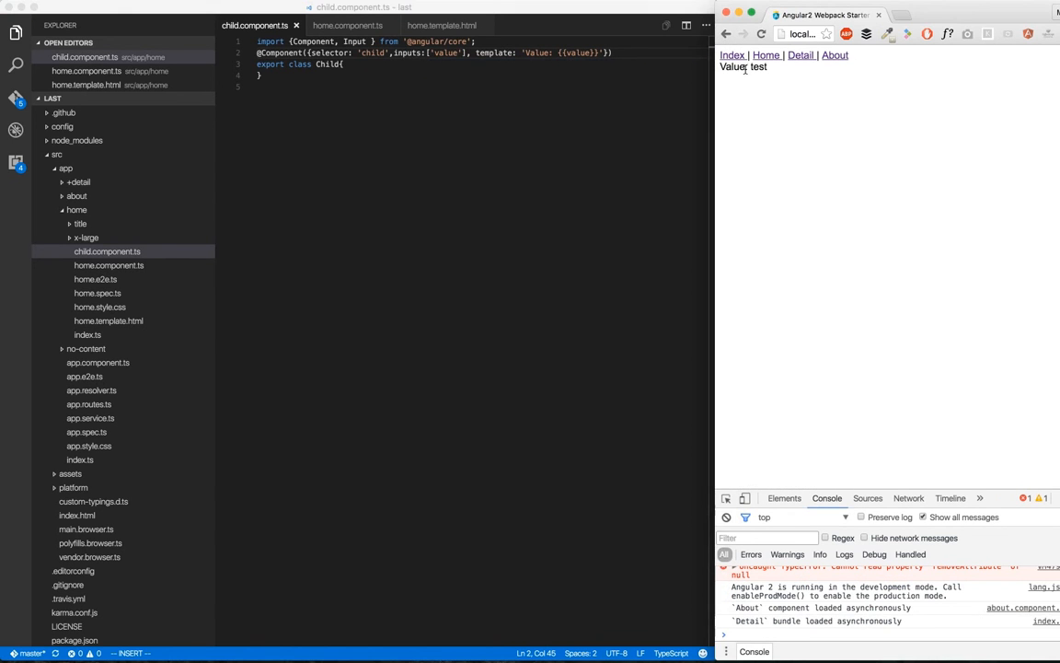
{"action": "mouse_move", "coordinate": [727, 78]}
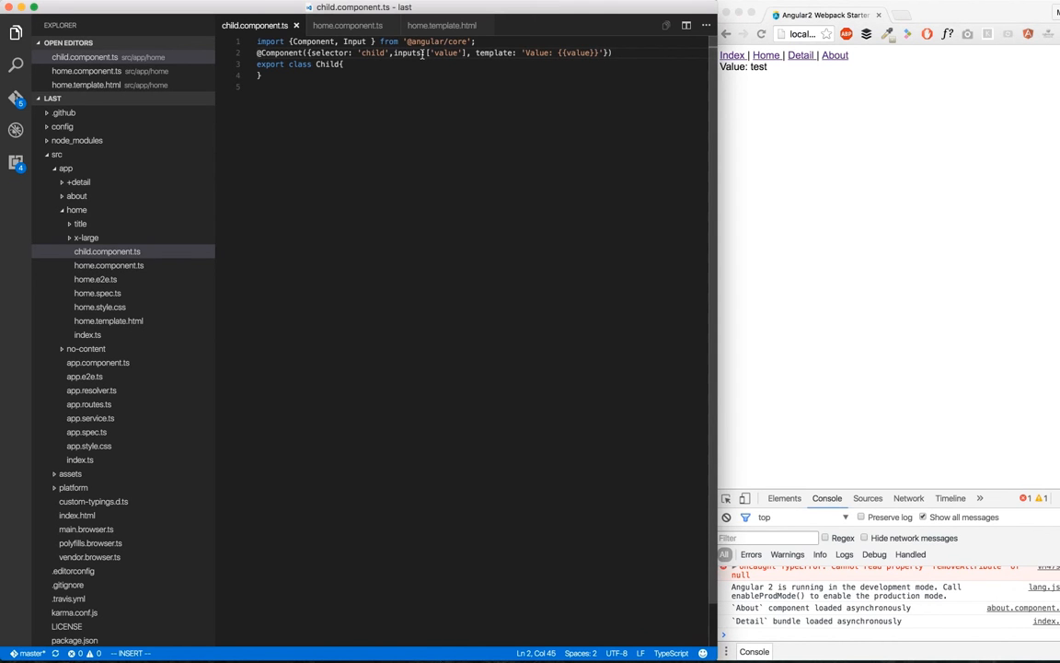
{"action": "key", "text": "Escape"}
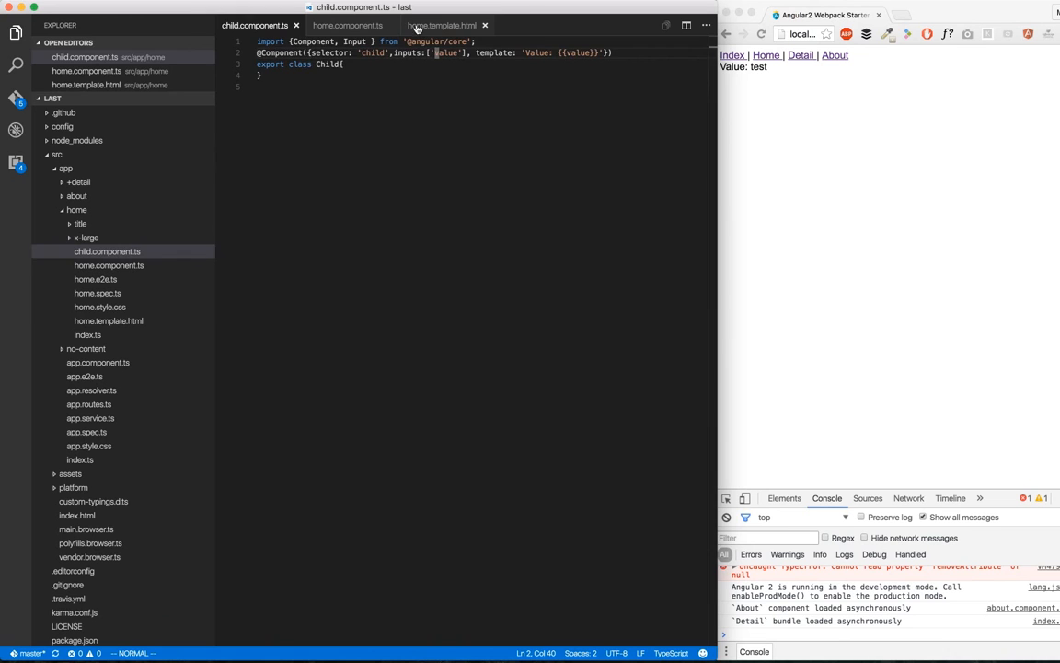
- Alias the input as inputs: ['newName:value'] in the Child decorator
{"action": "left_click", "coordinate": [442, 26]}
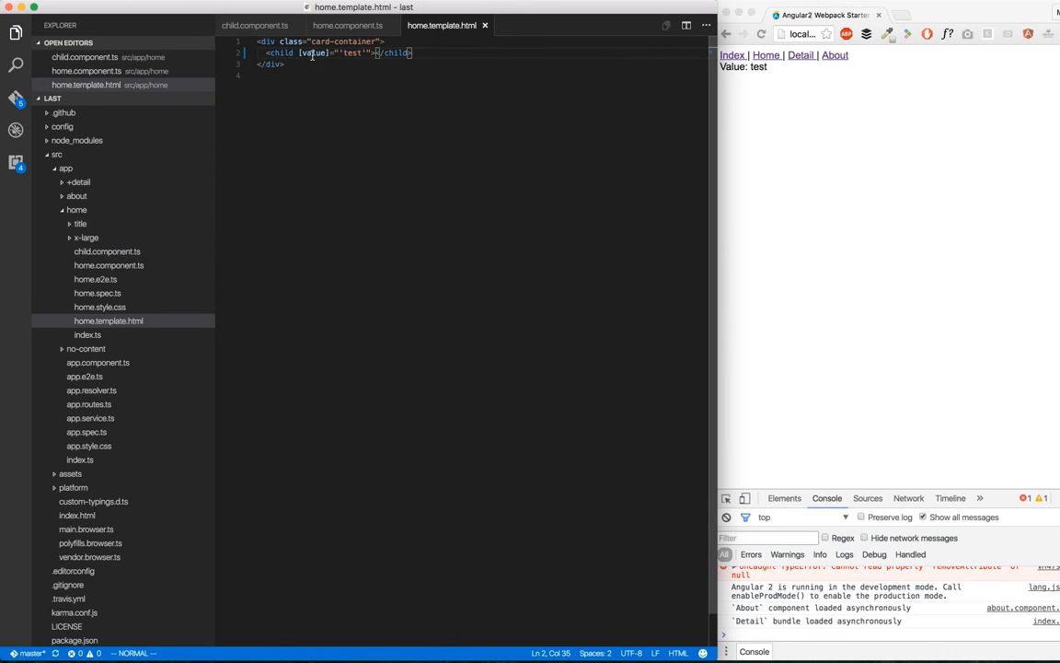
{"action": "left_click", "coordinate": [255, 26]}
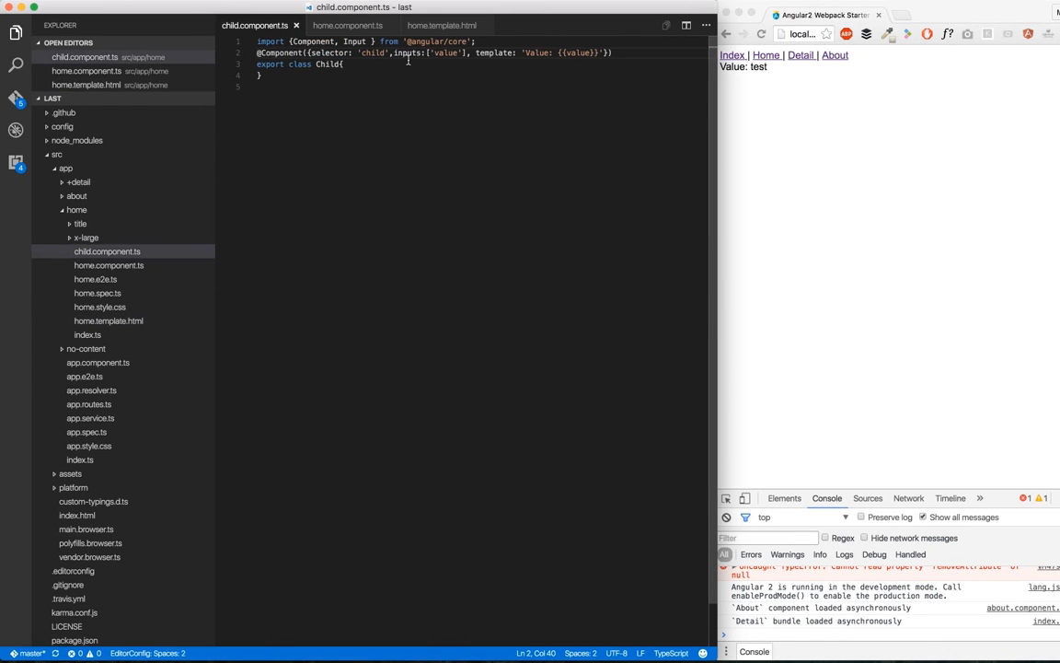
{"action": "key", "text": "Escape"}
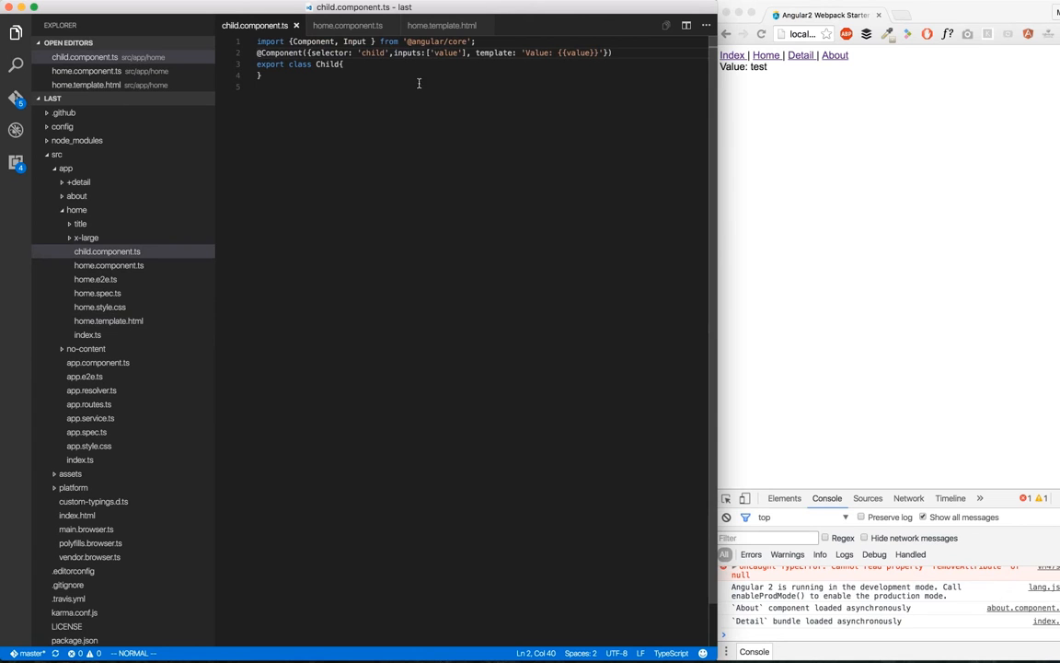
{"action": "mouse_move", "coordinate": [398, 67]}
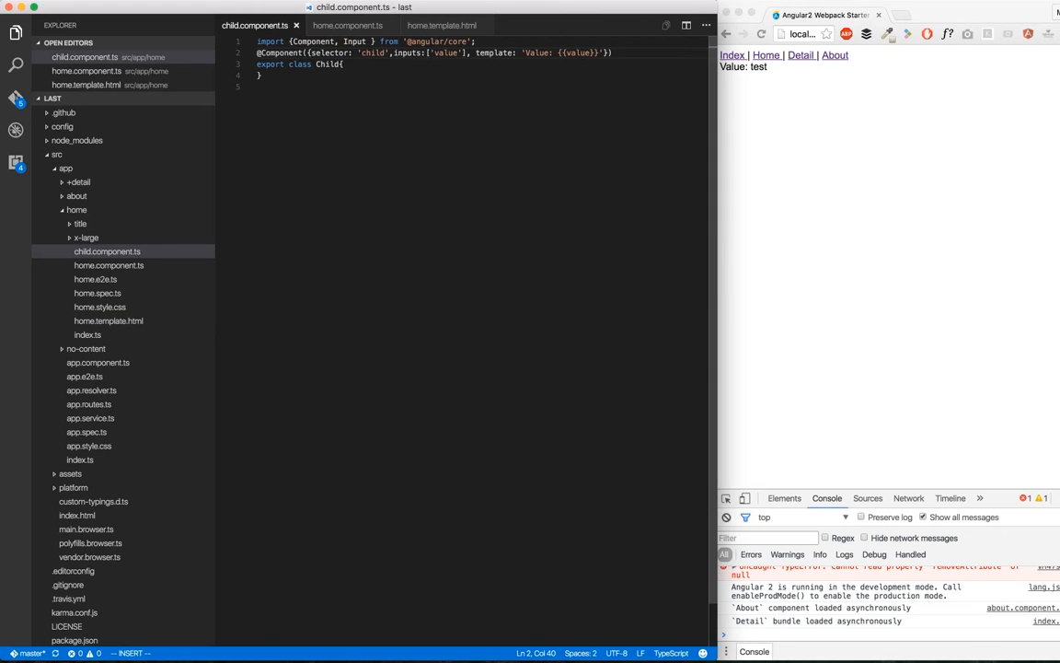
{"action": "type", "text": "newName:"}
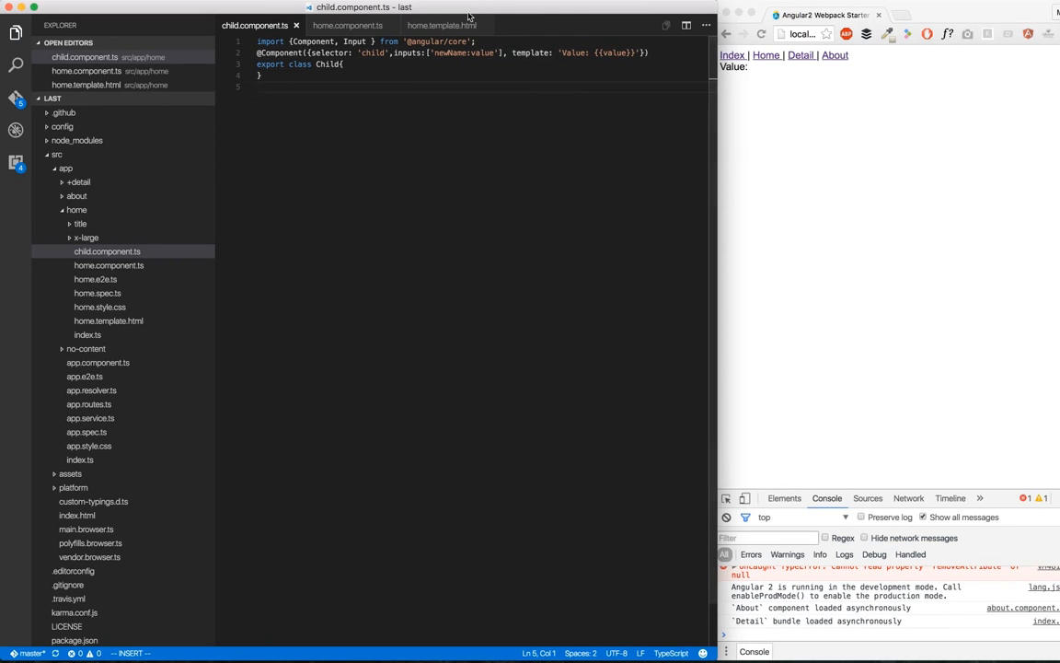
- Review the home template and component, then change the interpolation to {{newName}}
{"action": "left_click", "coordinate": [442, 26]}
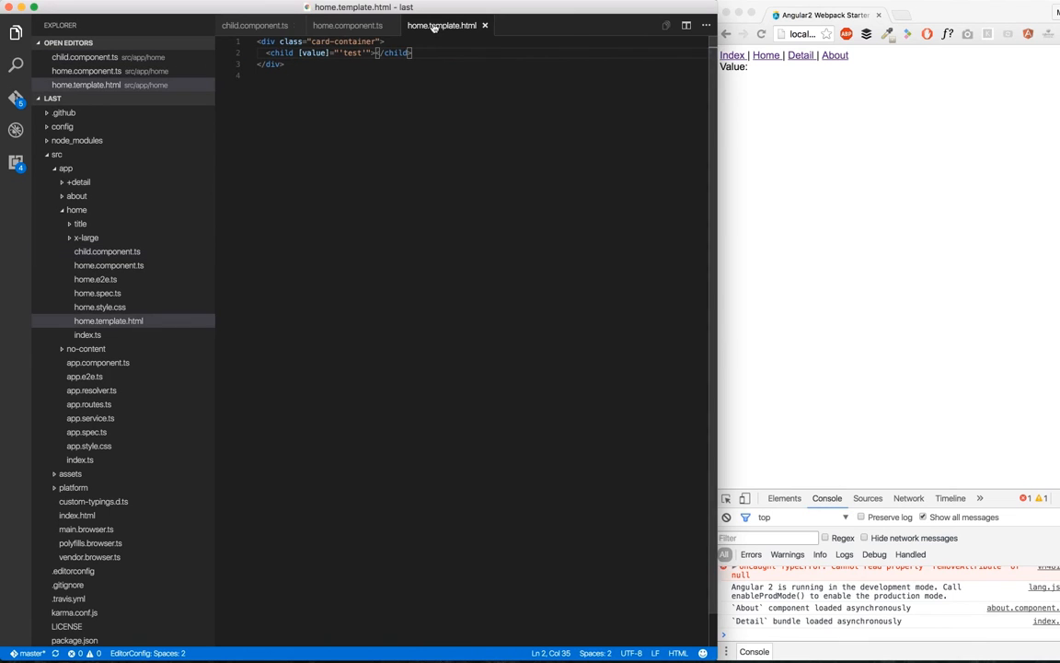
{"action": "left_click", "coordinate": [348, 25]}
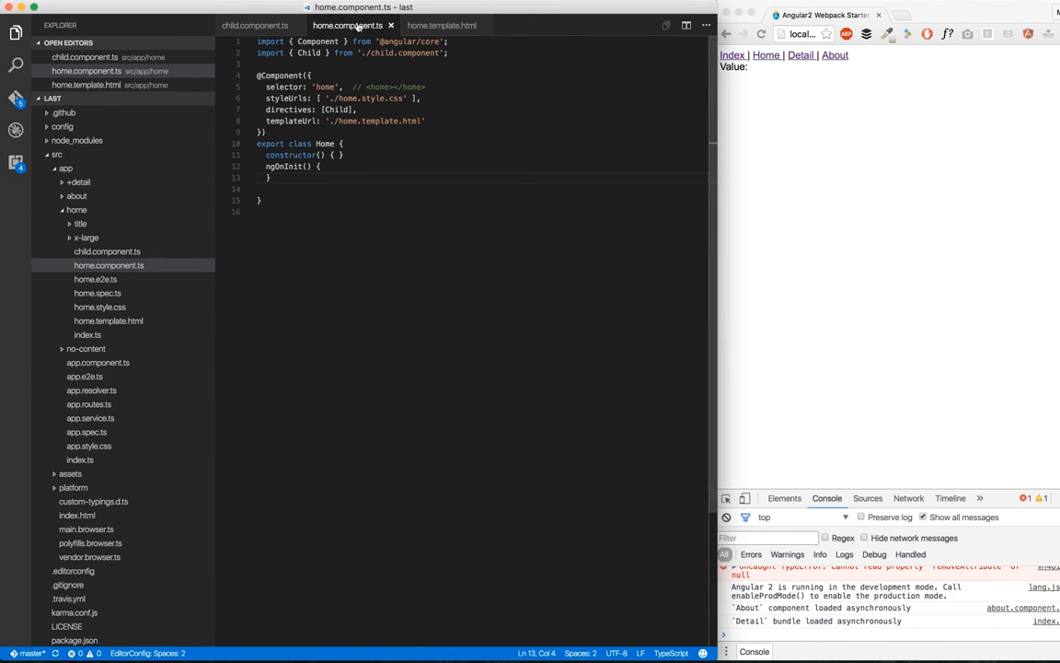
{"action": "left_click", "coordinate": [254, 26]}
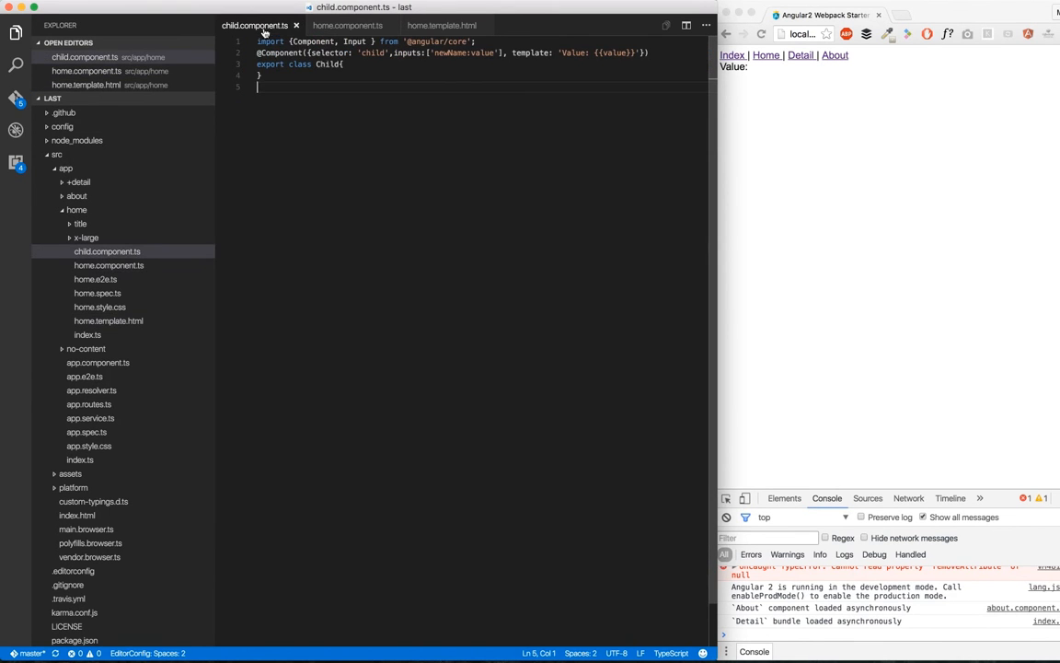
{"action": "key", "text": "Escape"}
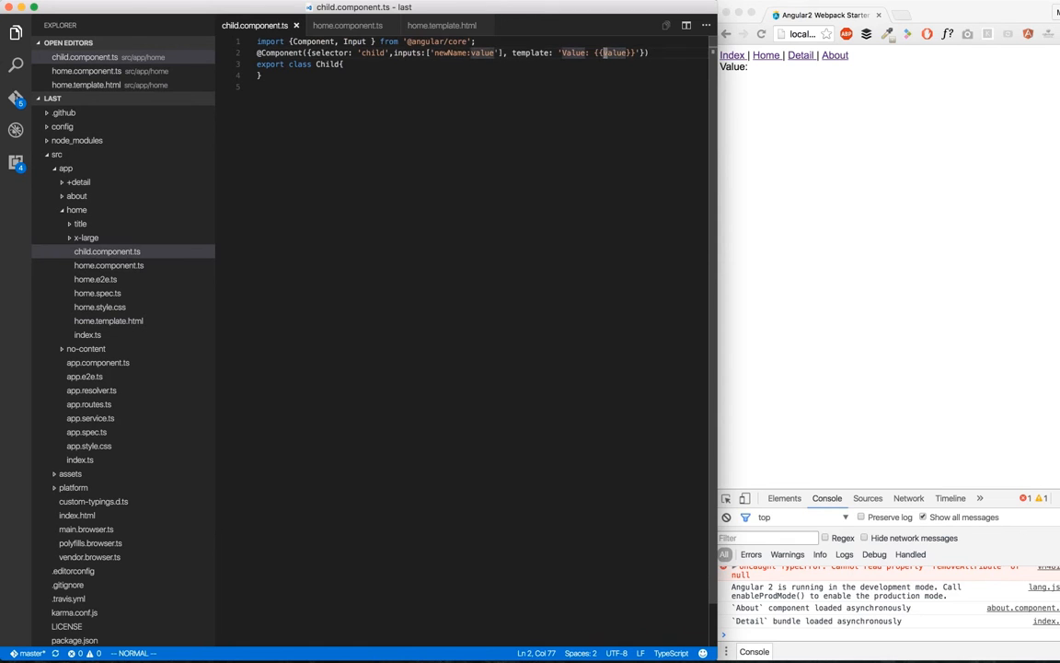
{"action": "type", "text": "newNam"}
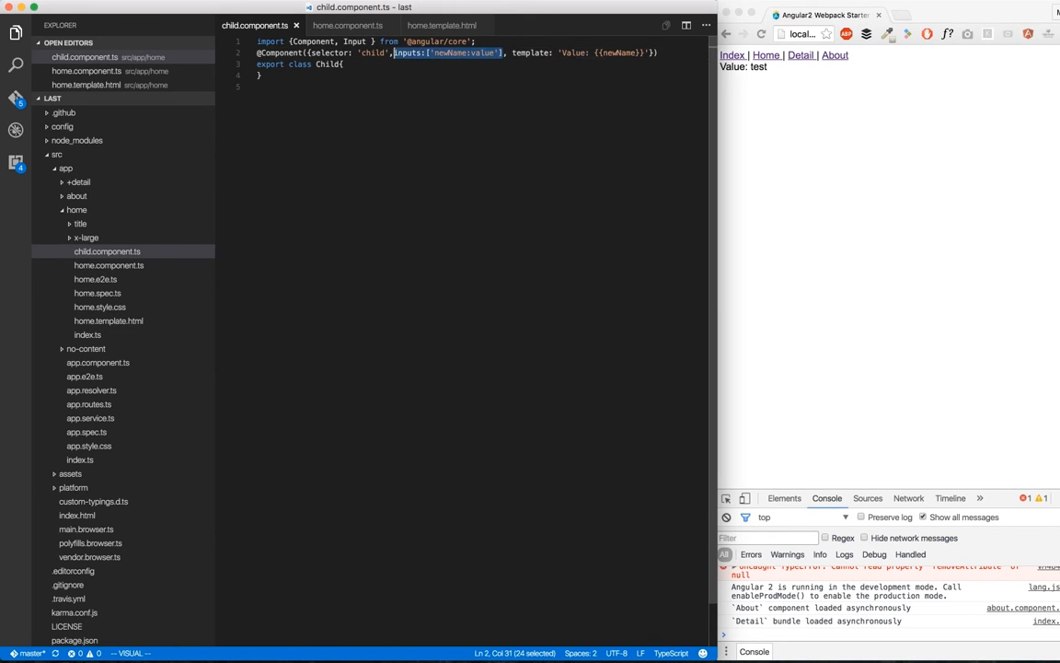
{"action": "key", "text": "Delete"}
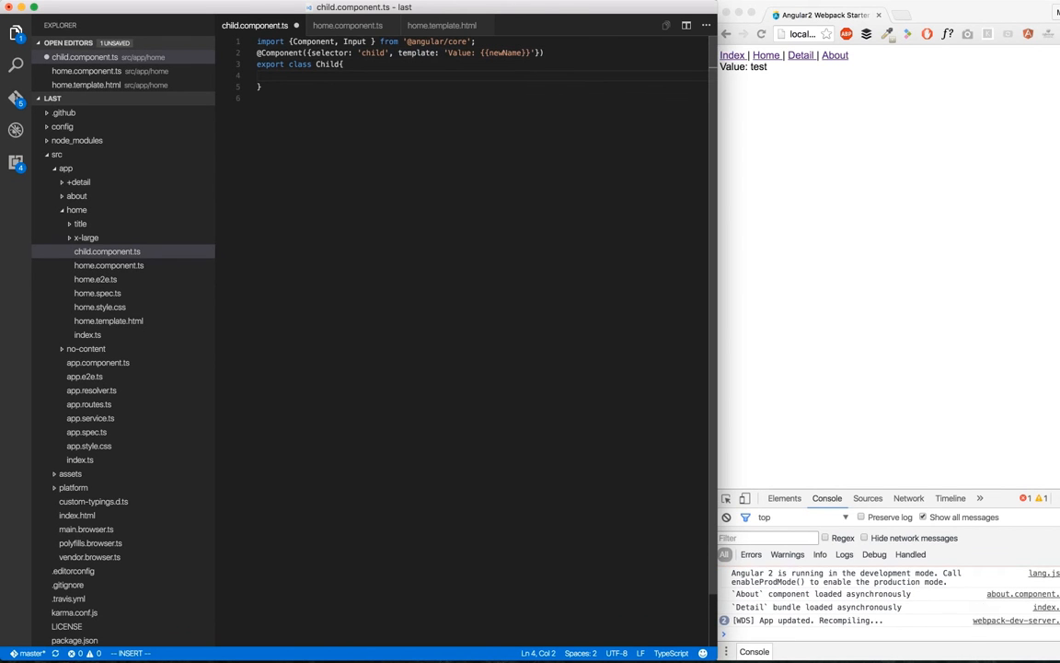
{"action": "type", "text": "@Input"}
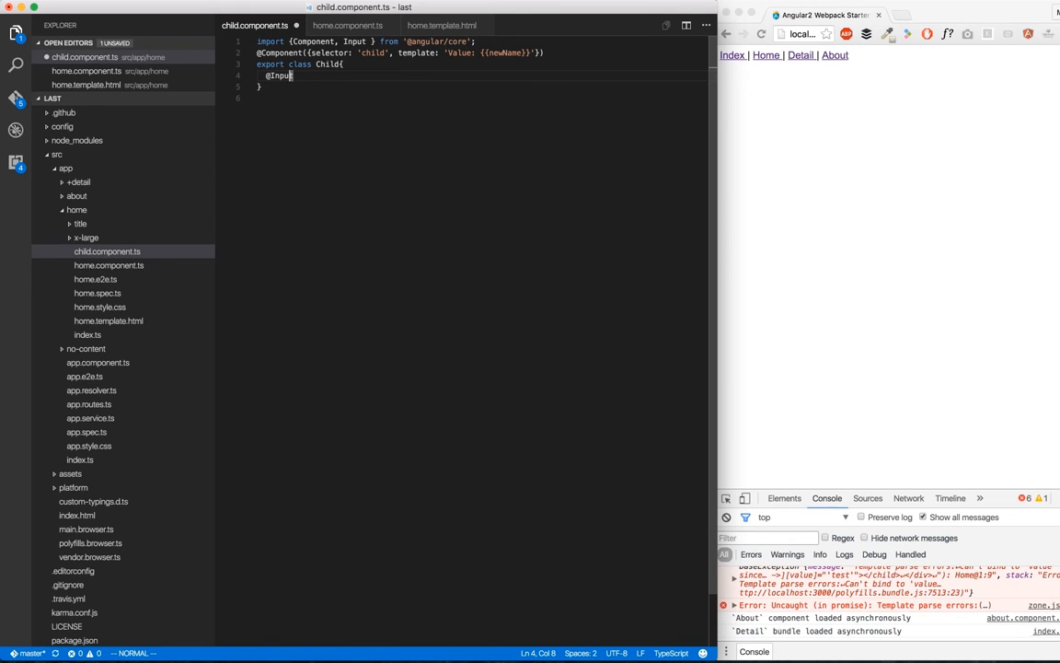
{"action": "type", "text": "('')"}
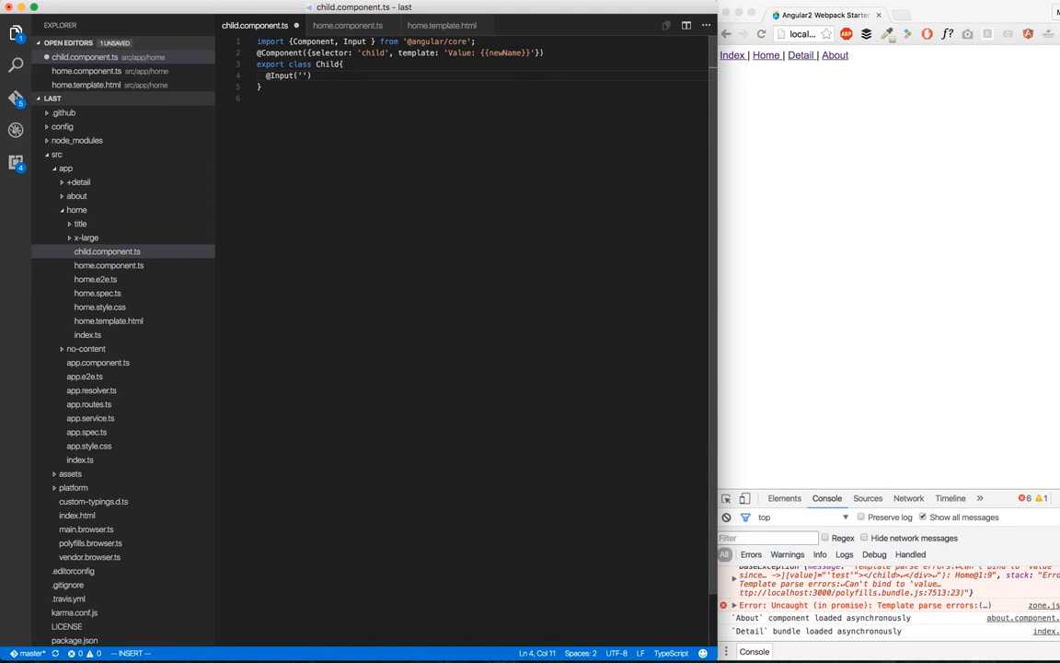
{"action": "type", "text": "value"}
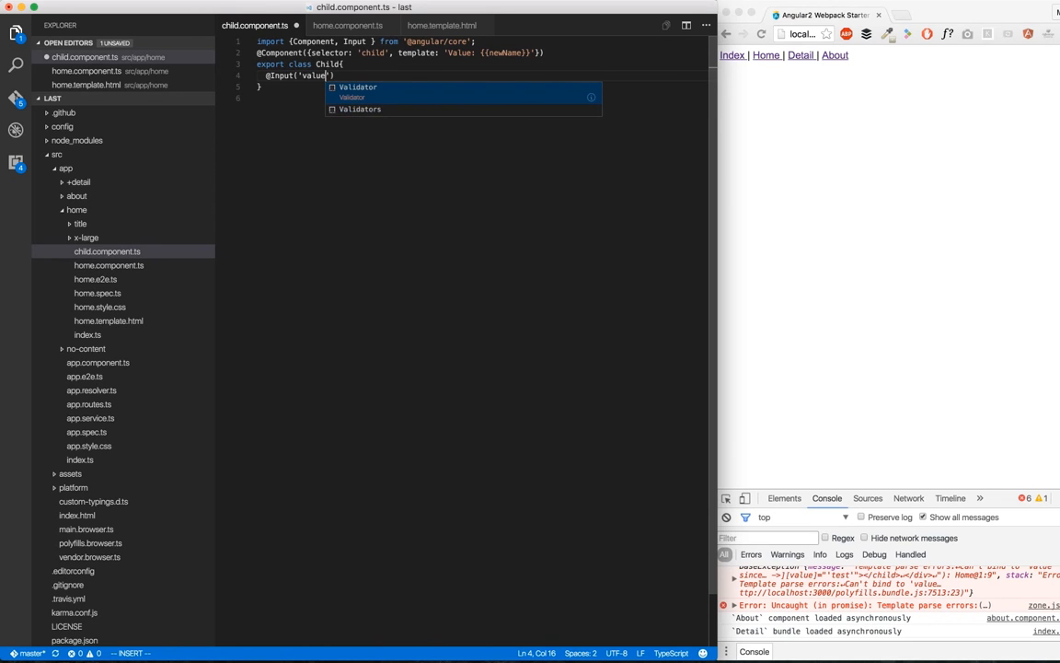
{"action": "type", "text": "newName"}
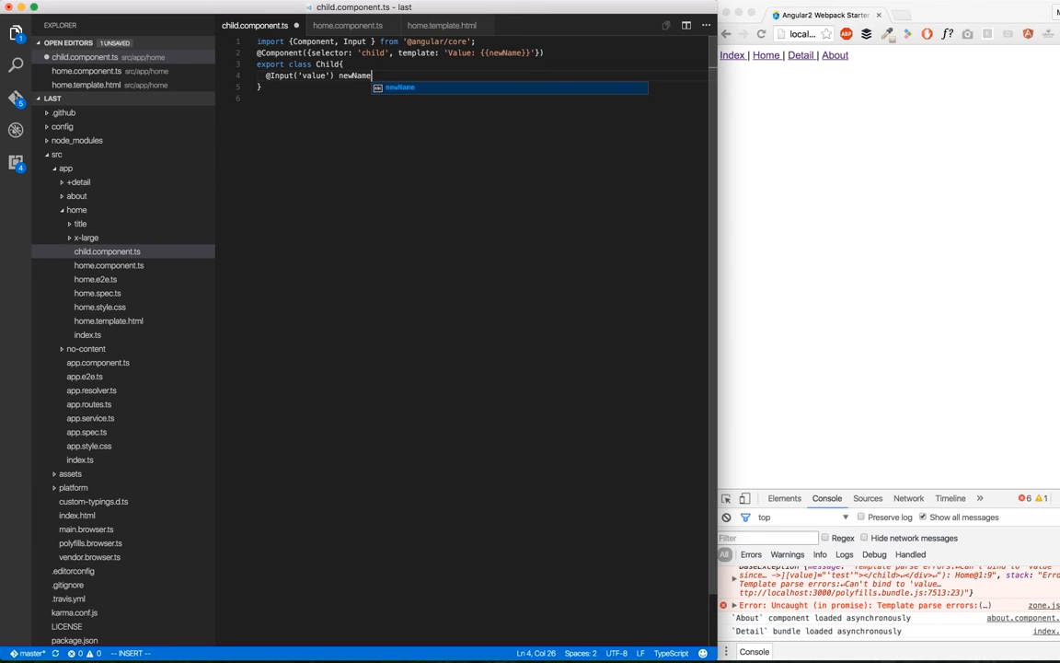
{"action": "type", "text": ":"}
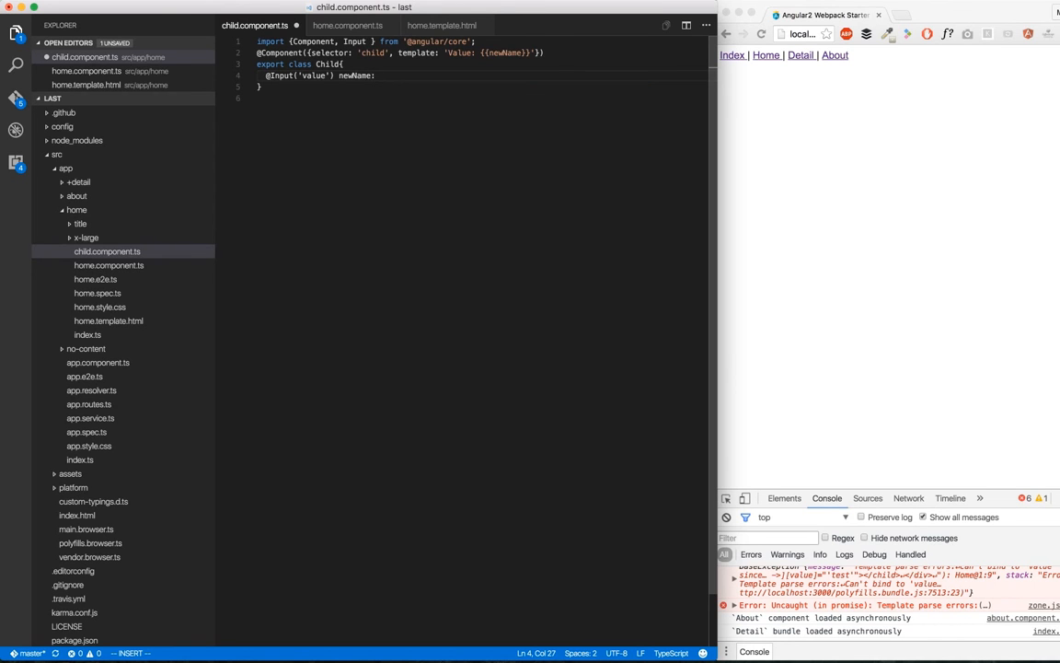
{"action": "type", "text": "String;"}
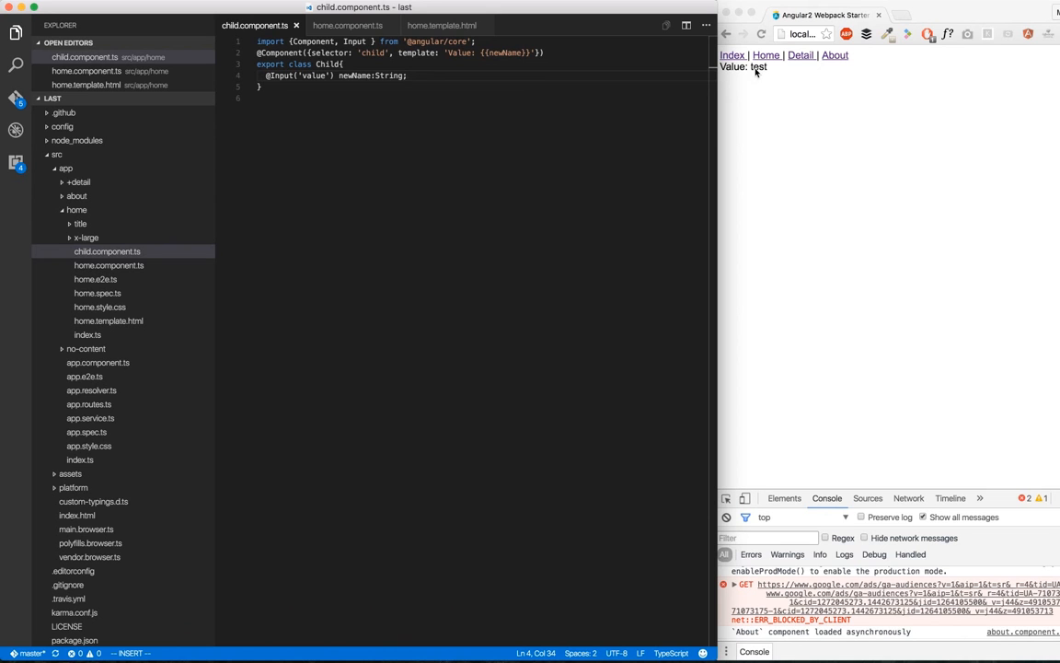
{"action": "mouse_move", "coordinate": [753, 73]}
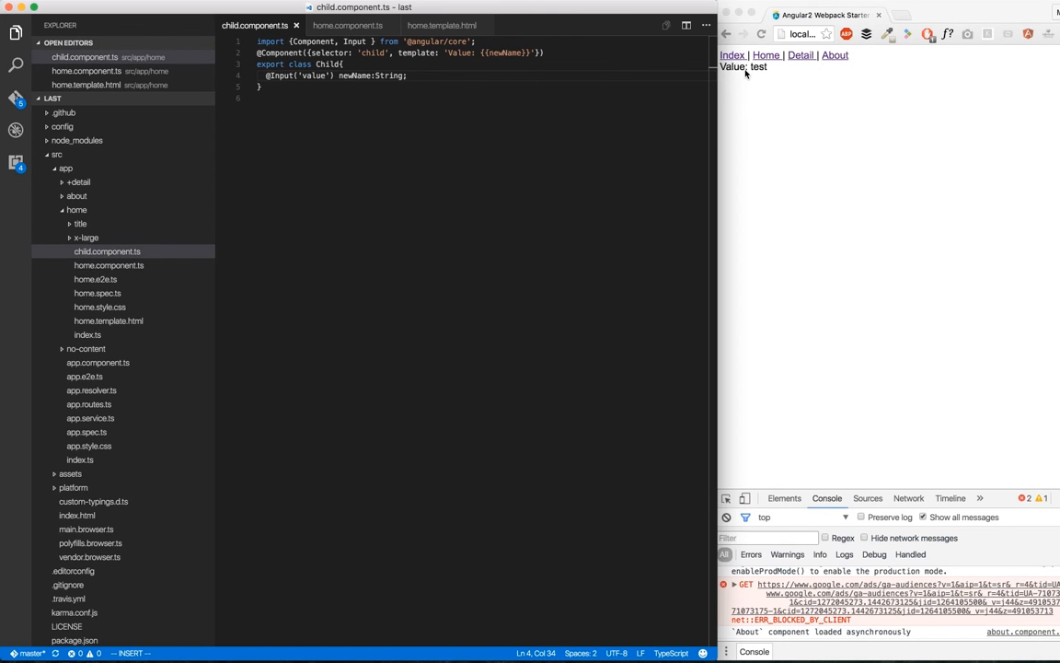
{"action": "left_click", "coordinate": [442, 25]}
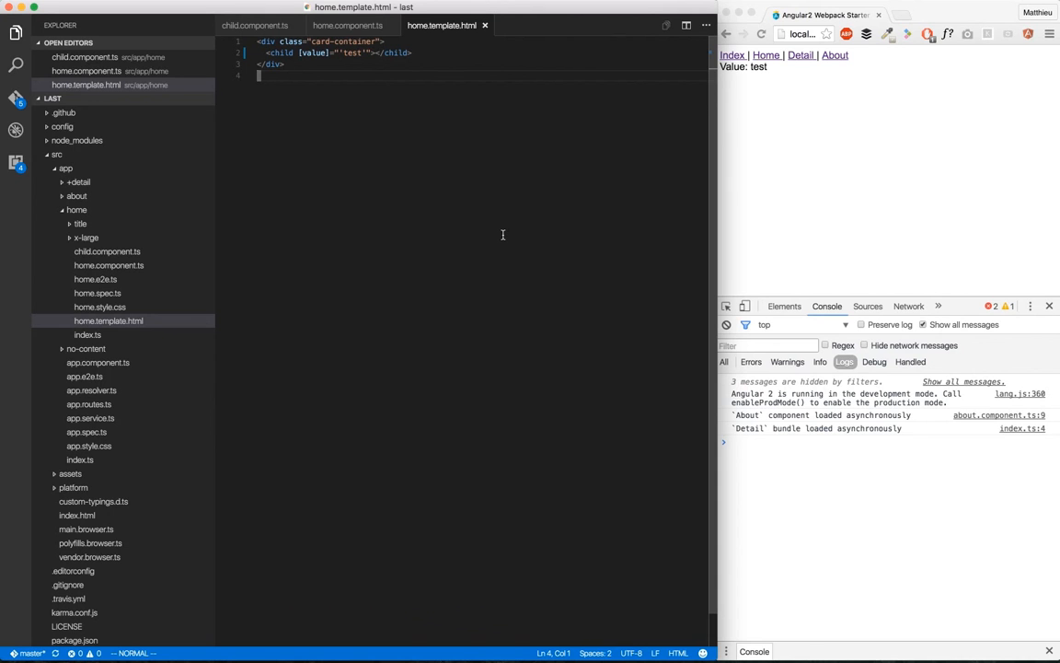
{"action": "mouse_move", "coordinate": [442, 114]}
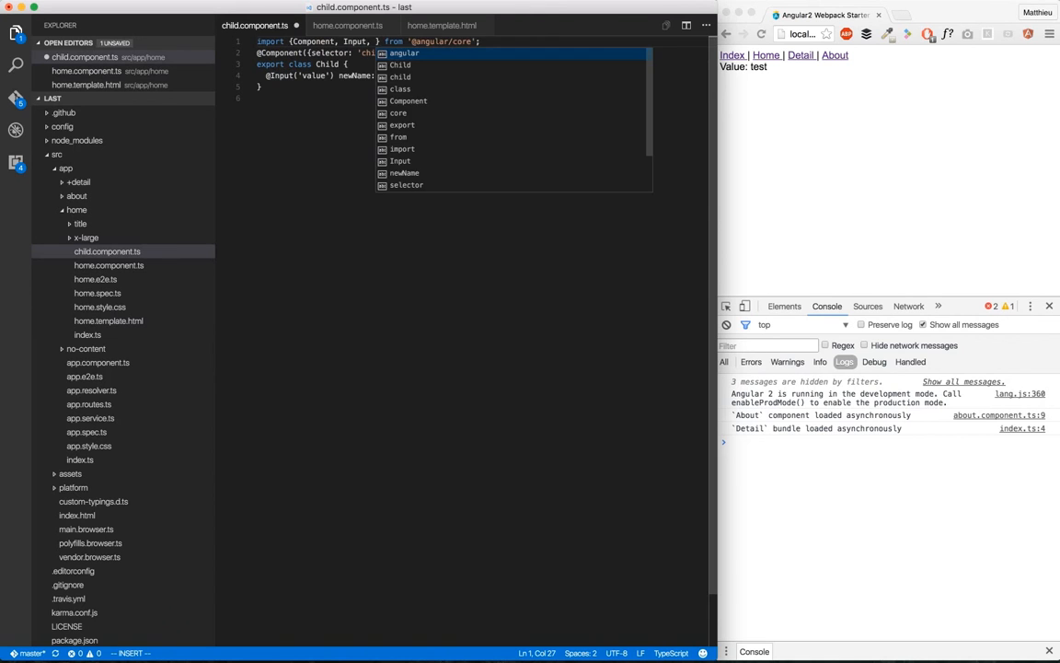
{"action": "type", "text": "Output, EventEmitter"}
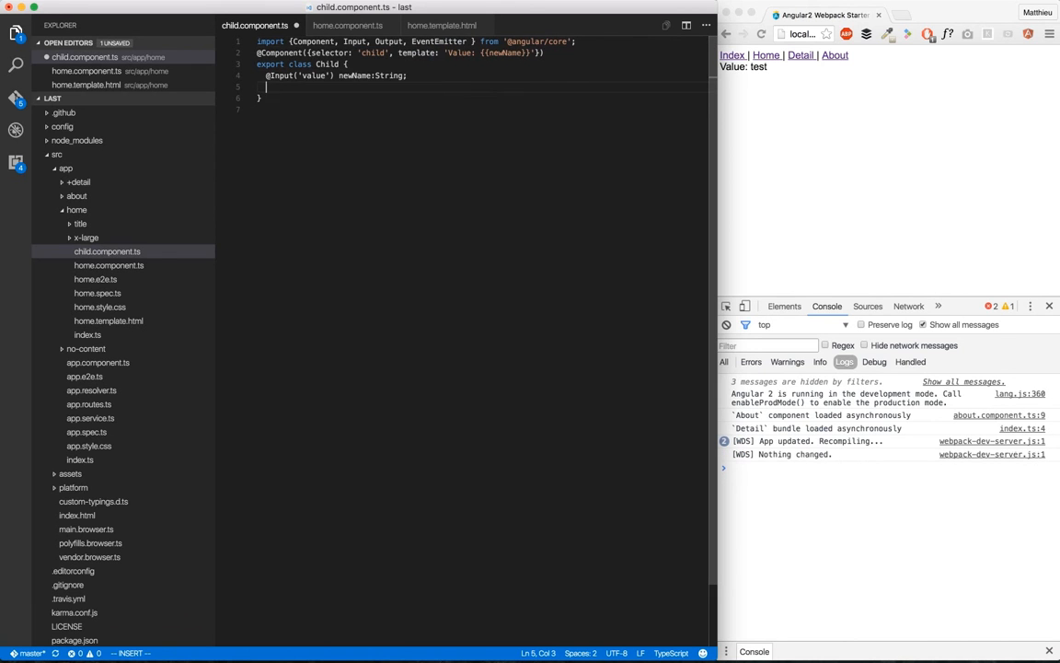
{"action": "type", "text": "@Output("}
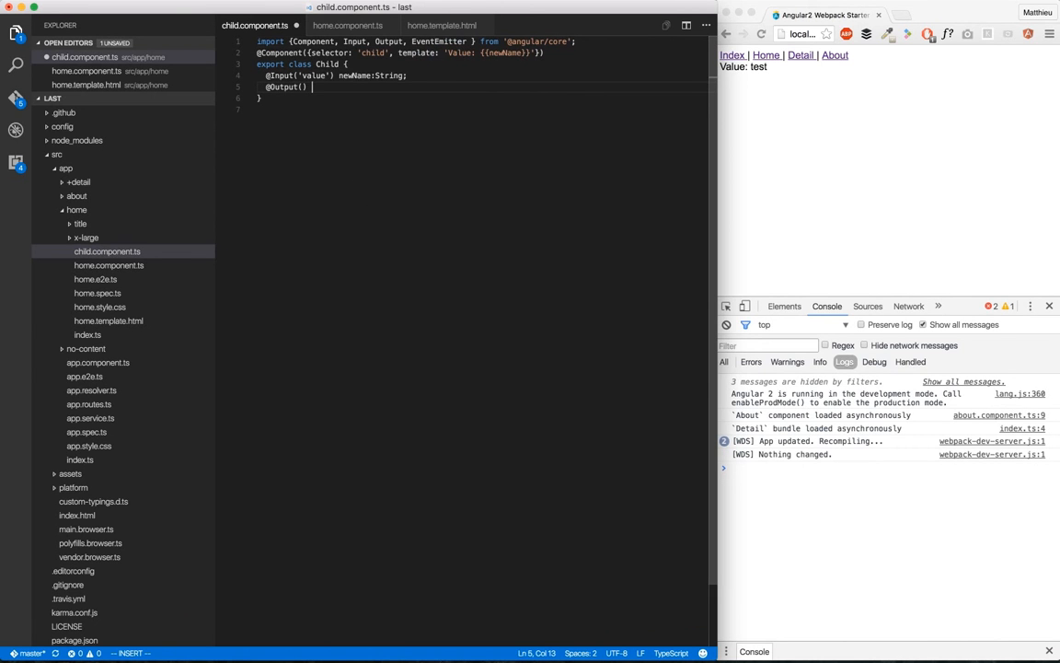
{"action": "type", "text": "c"}
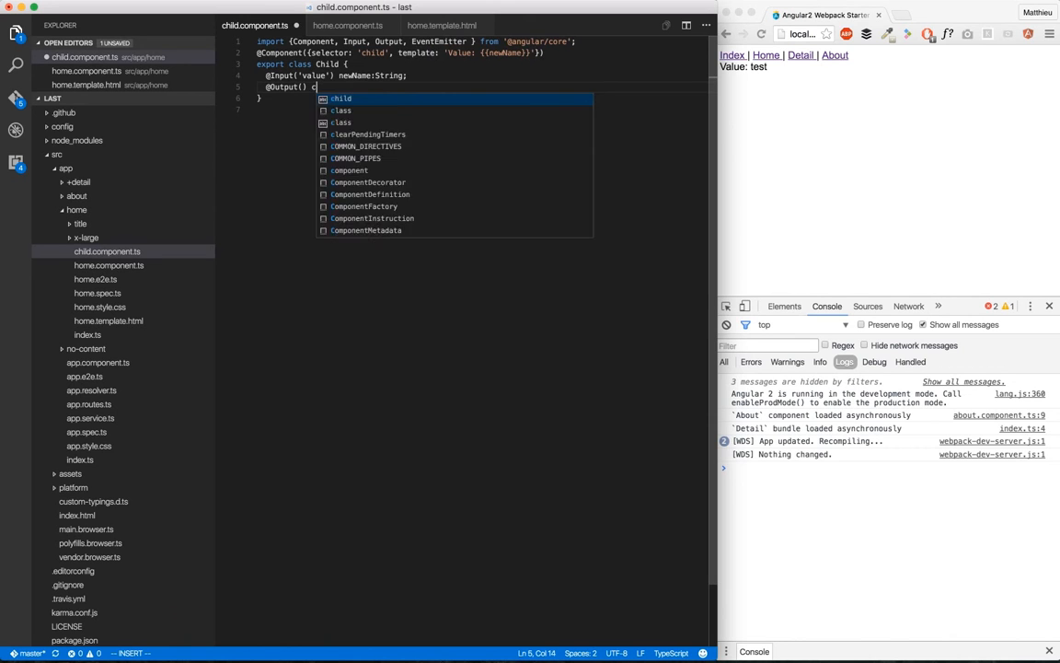
{"action": "type", "text": "allParent"}
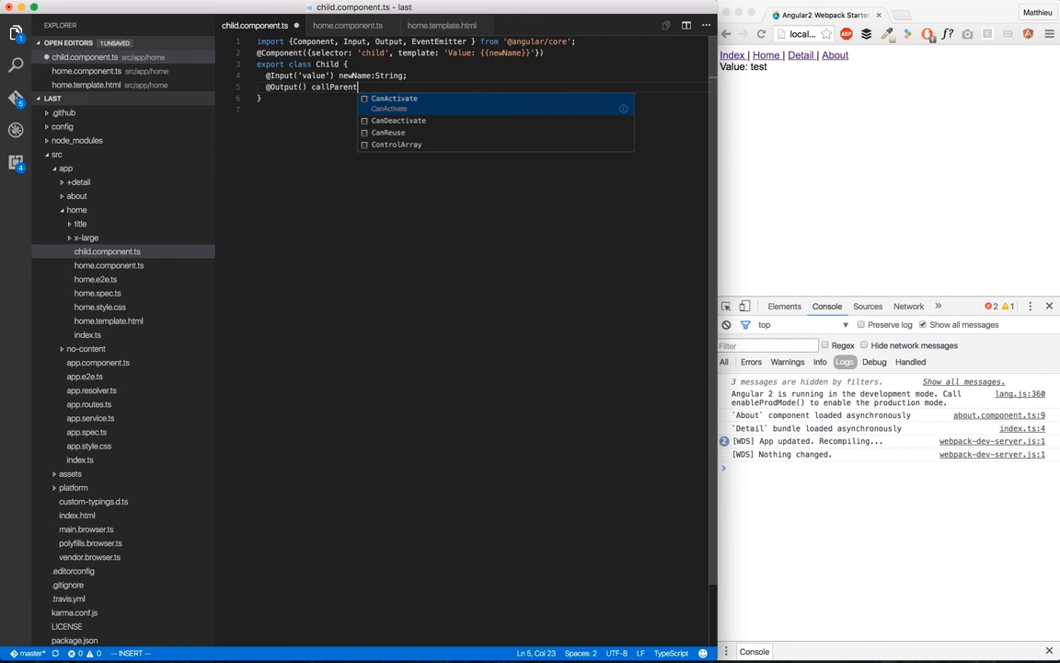
{"action": "type", "text": "= new"}
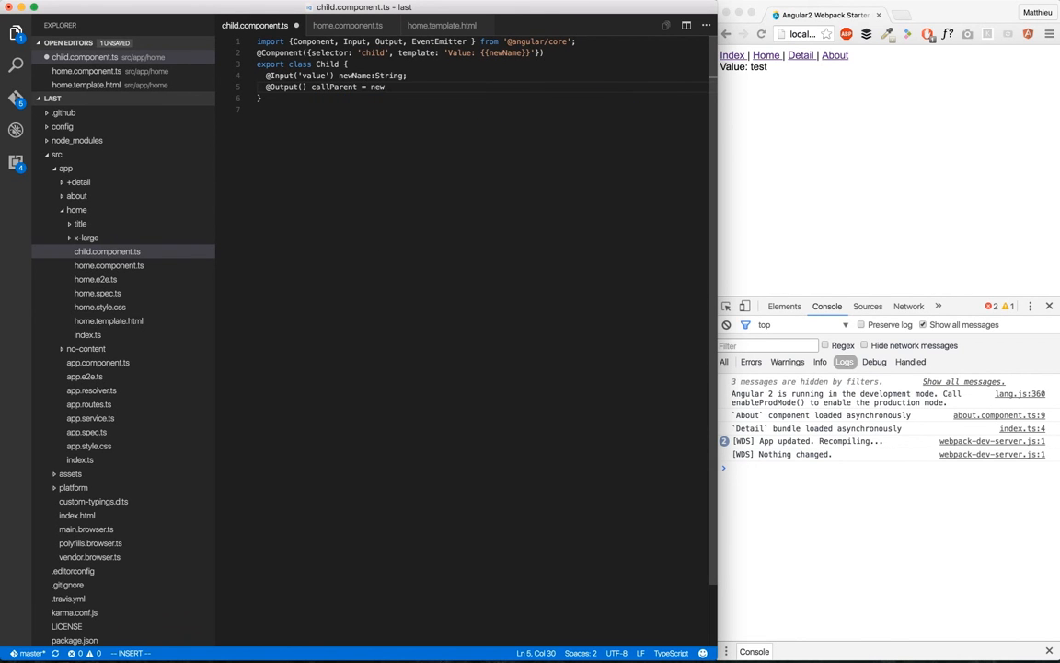
{"action": "type", "text": "EventEmitter("}
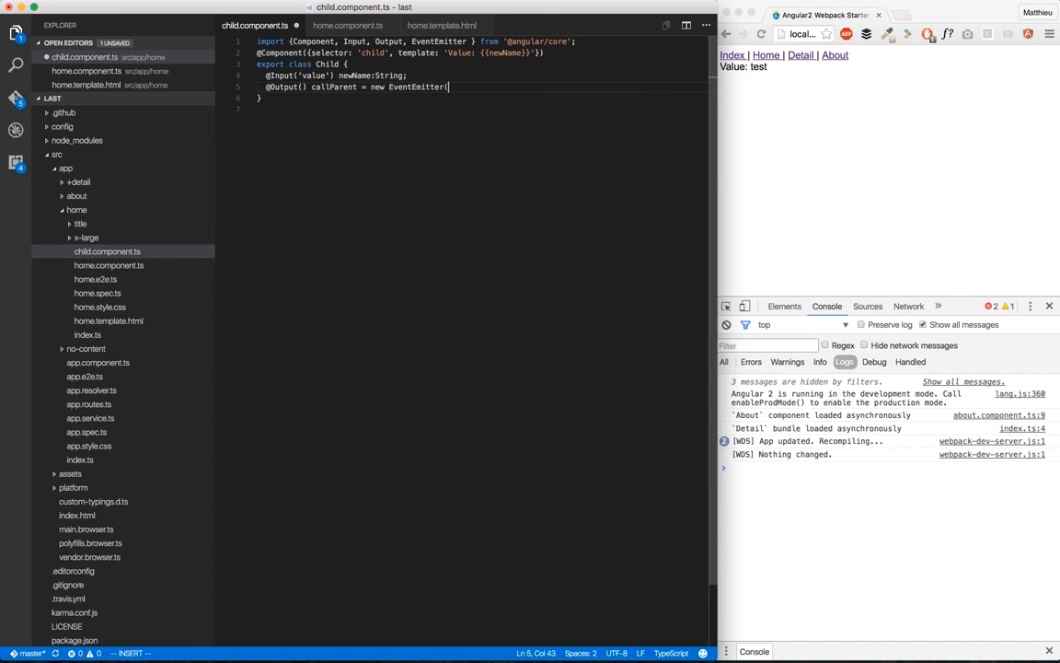
{"action": "type", "text": ");angul"}
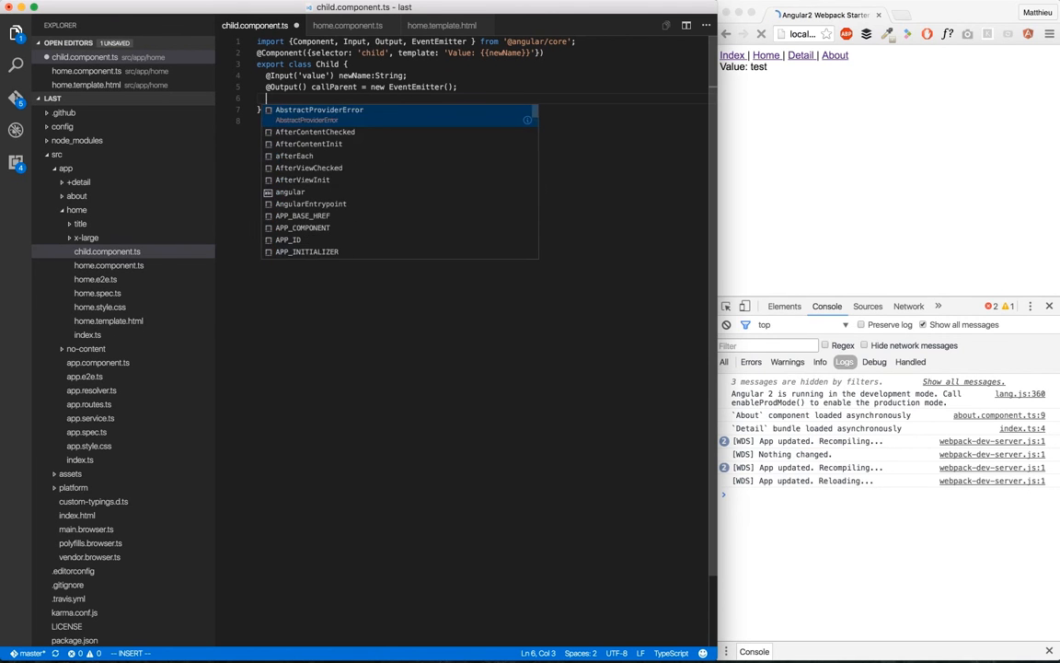
- Make Child import and implement OnInit with an ngOnInit method
{"action": "type", "text": "ngOnInit(){"}
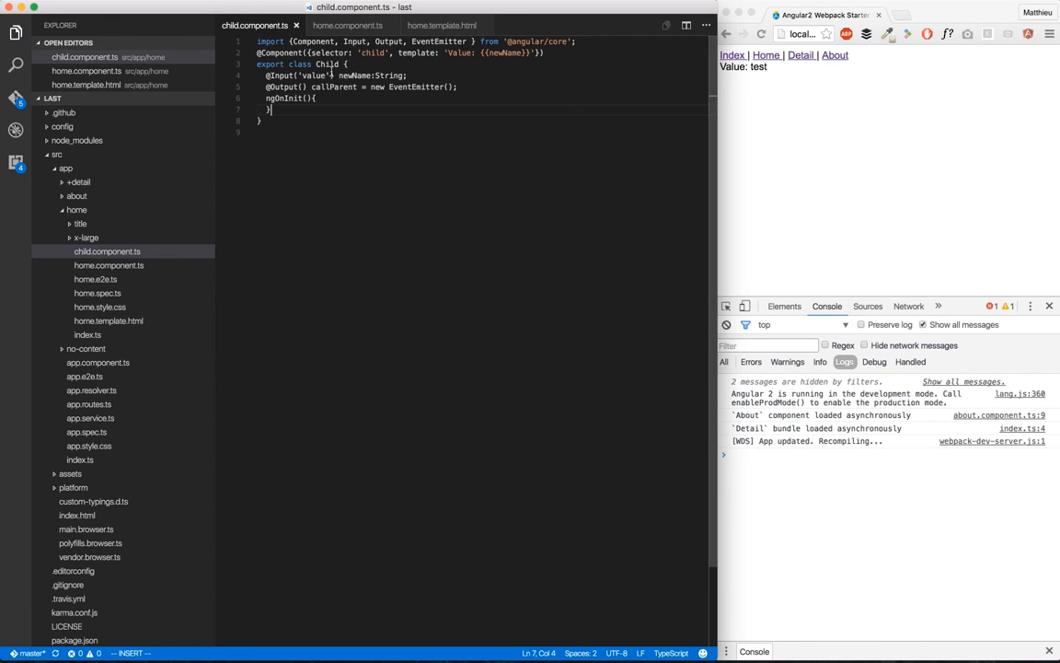
{"action": "type", "text": "implements"}
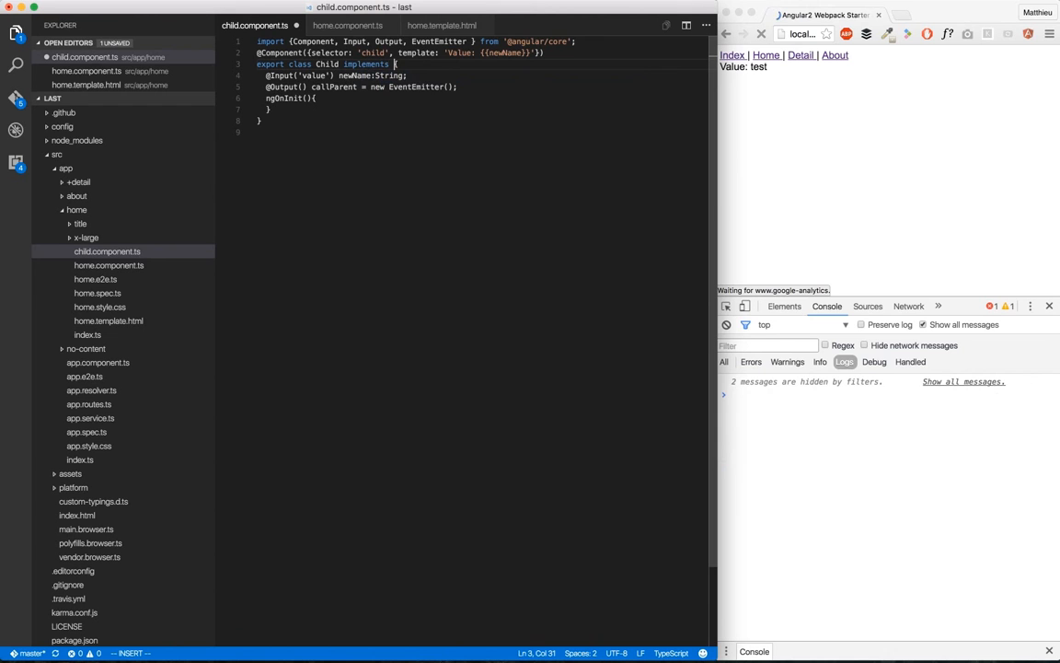
{"action": "type", "text": "OnInit"}
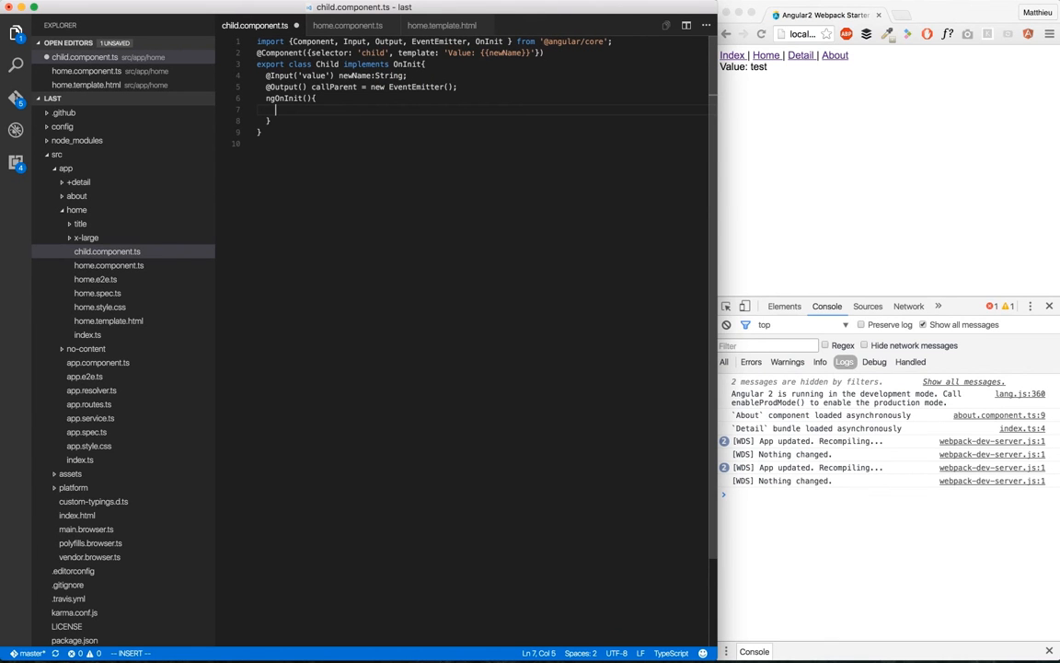
- Emit this.callParent.emit({value: "test"}) inside ngOnInit
{"action": "type", "text": "this"}
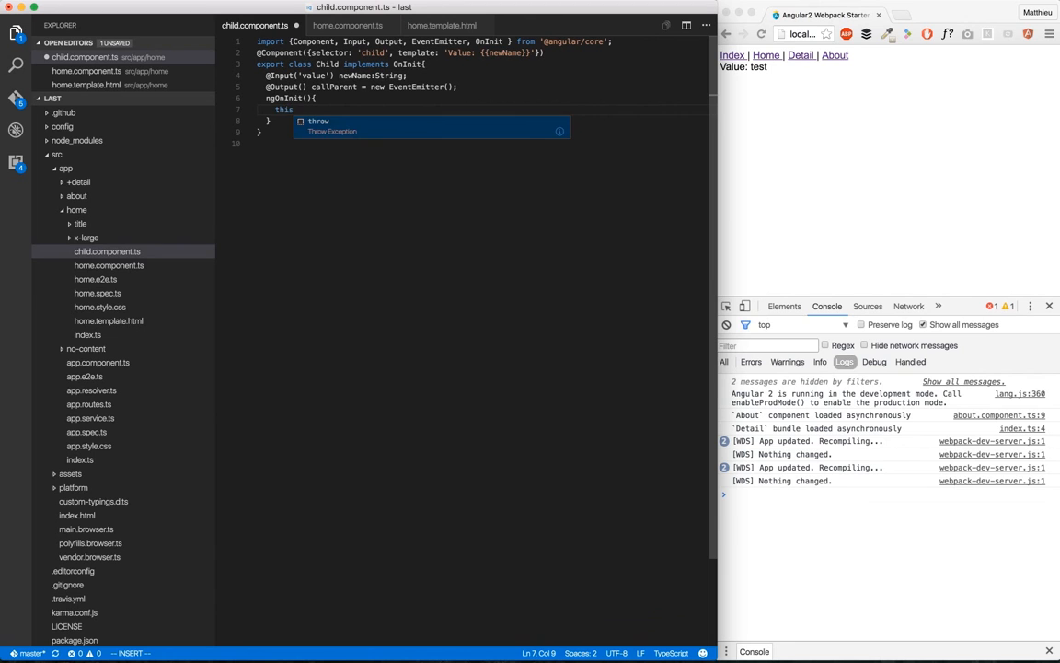
{"action": "type", "text": ".callPare"}
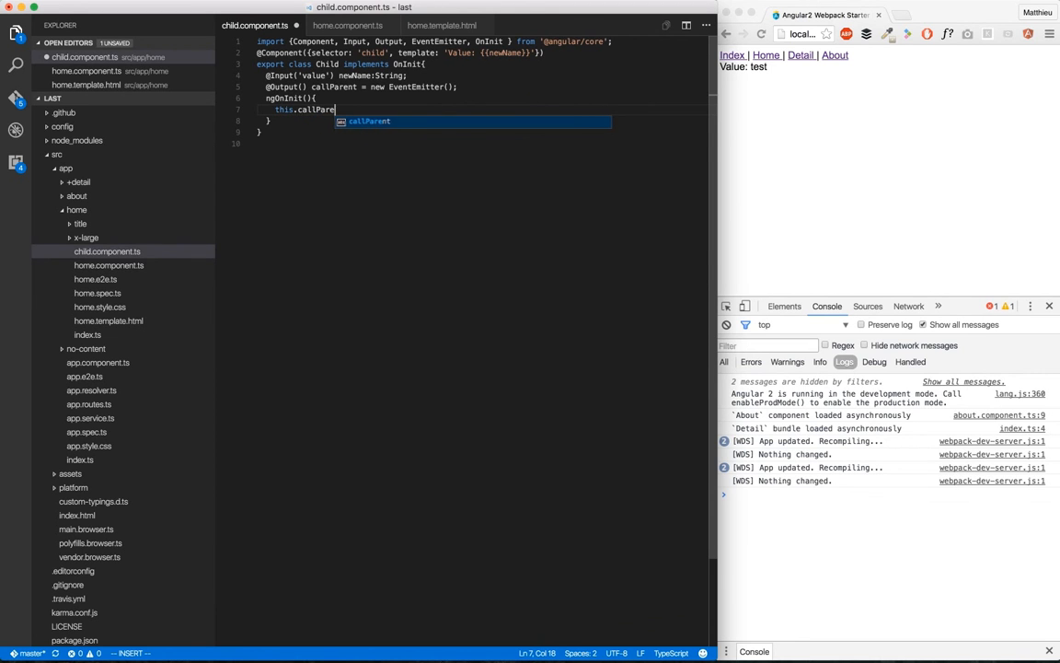
{"action": "type", "text": ".emit("}
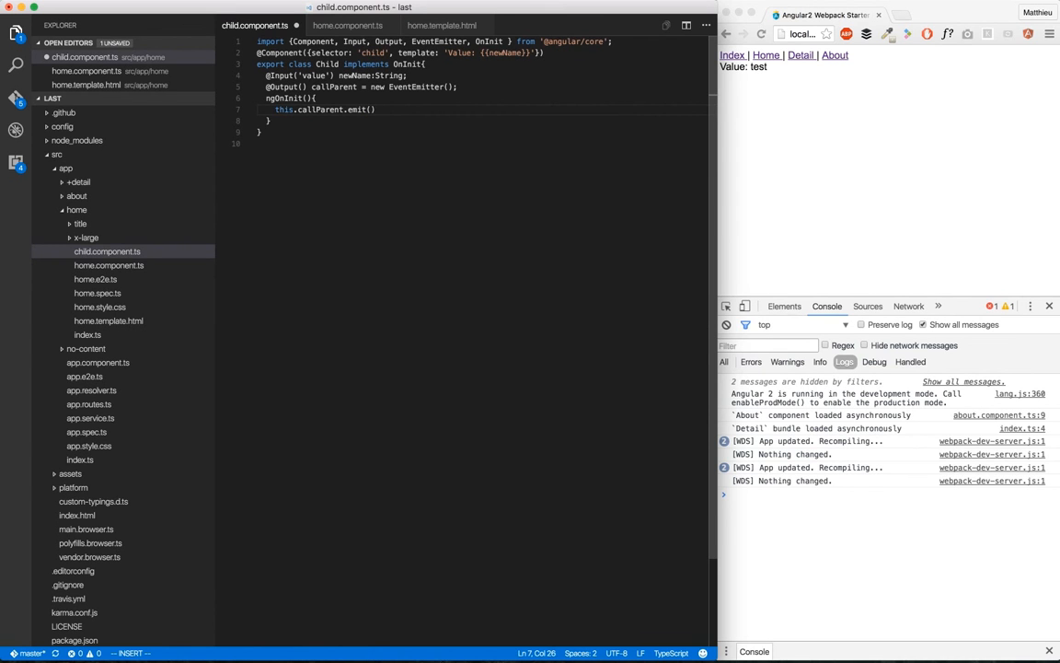
{"action": "type", "text": "{}"}
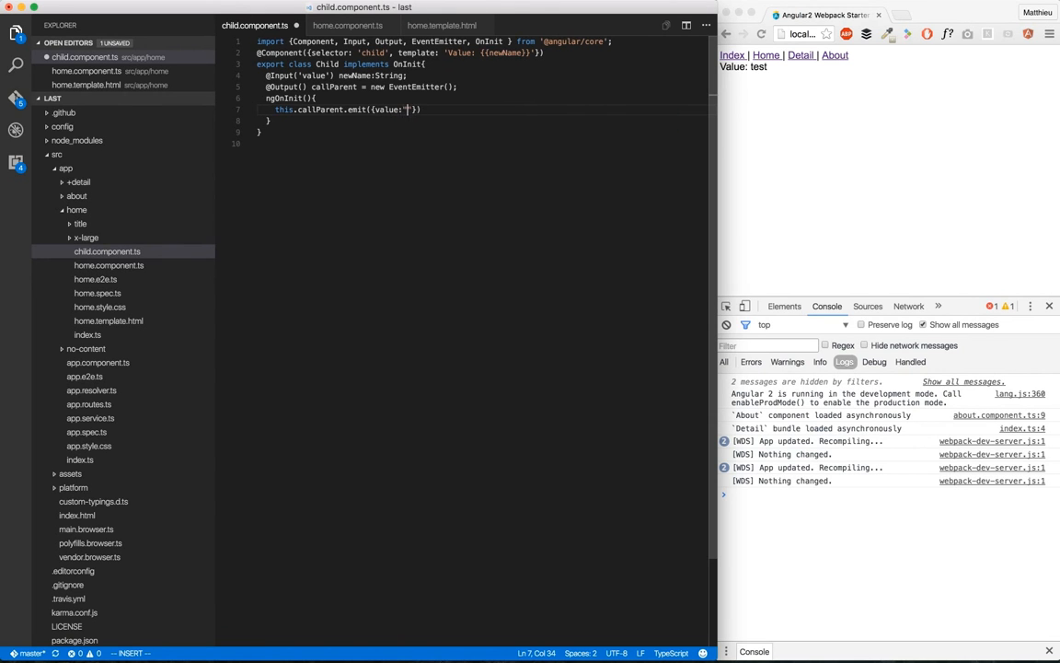
{"action": "type", "text": "test"}
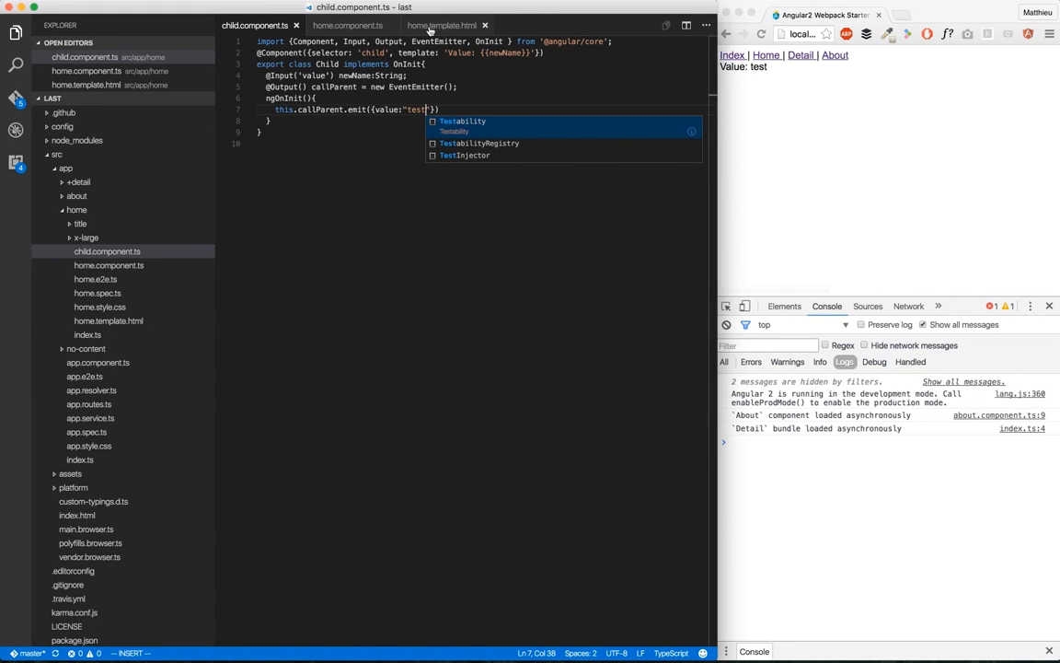
- Bind (callParent)="parentCalled($event)" on the <child> element in home.template.html
{"action": "left_click", "coordinate": [442, 25]}
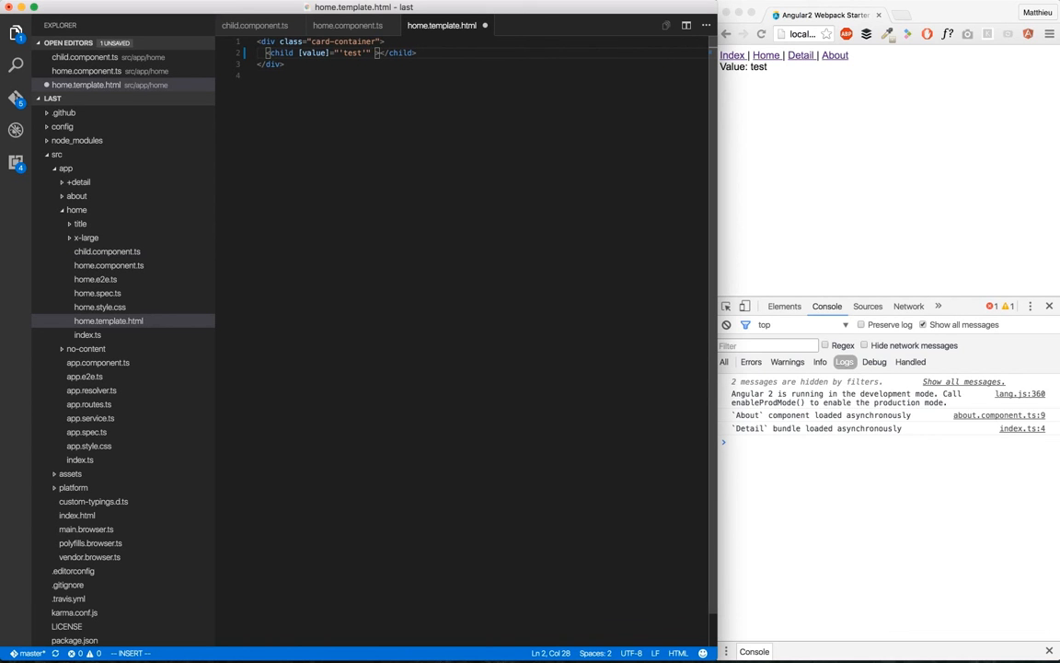
{"action": "type", "text": "()"}
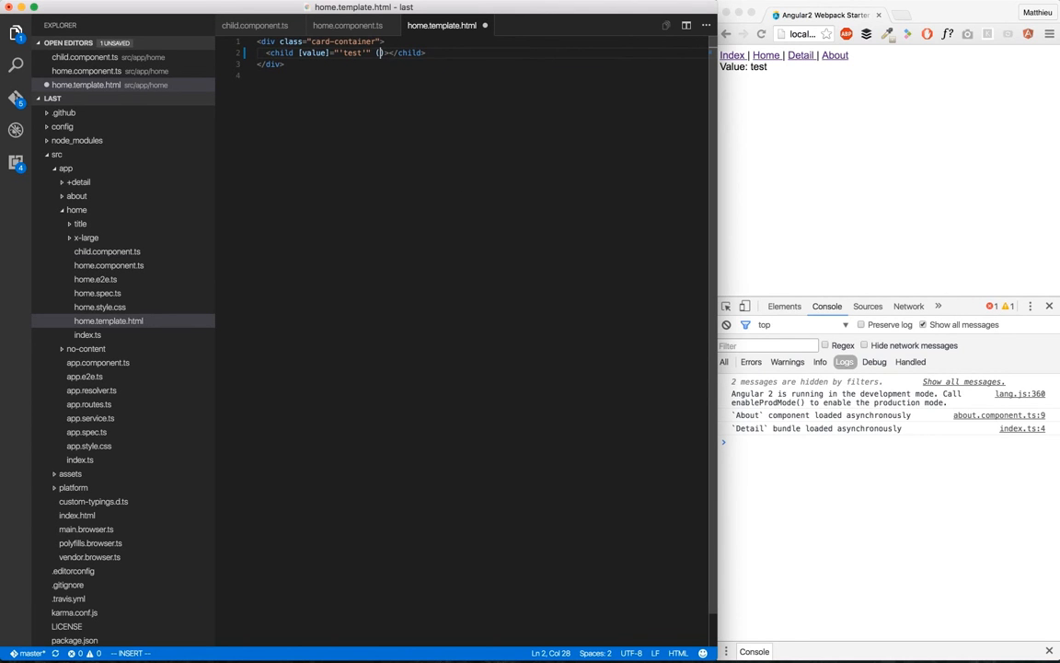
{"action": "type", "text": "callParent"}
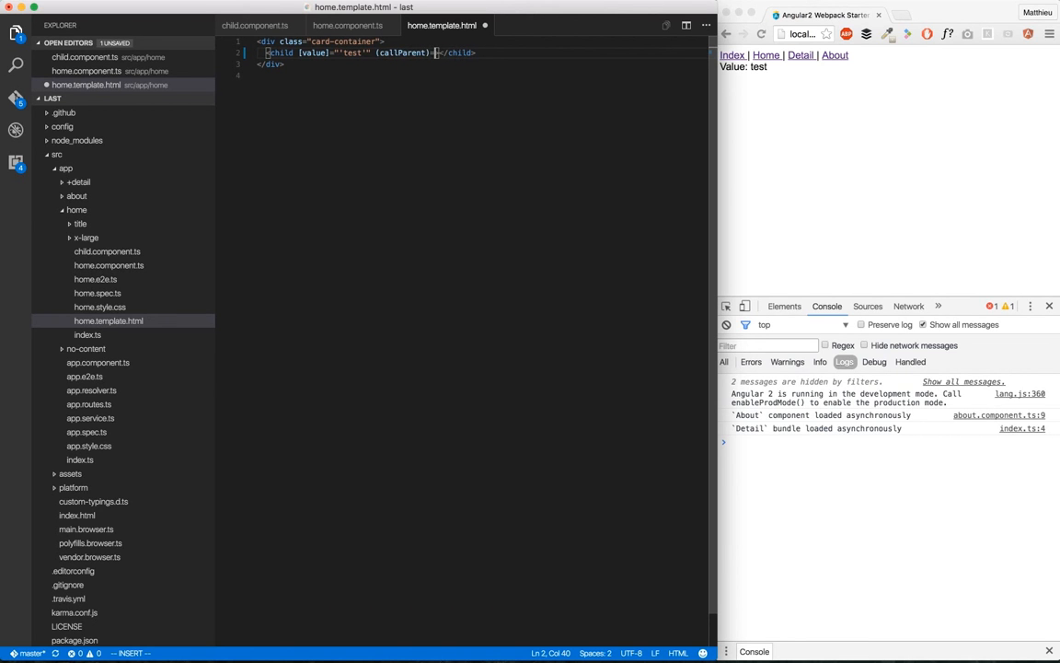
{"action": "type", "text": "\""}
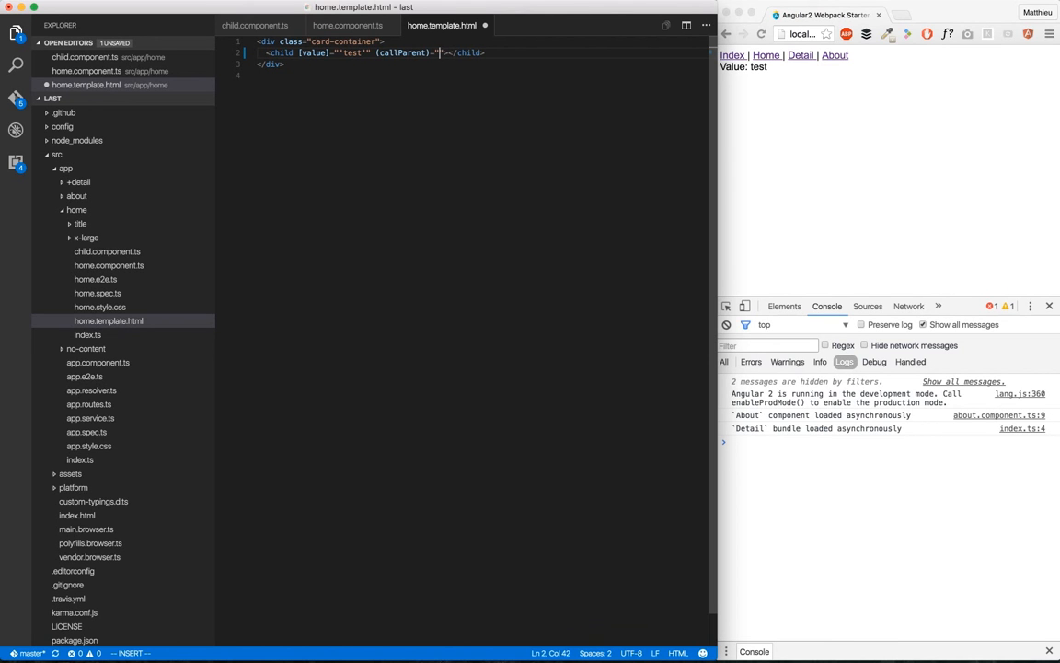
{"action": "type", "text": "parentcalled"}
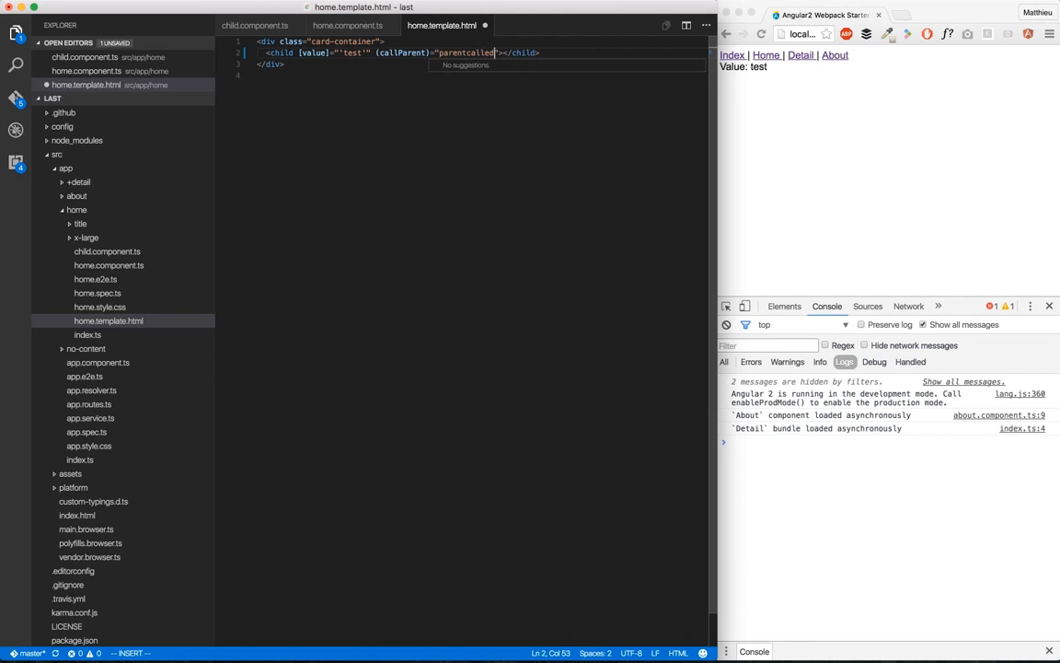
{"action": "key", "text": "Escape"}
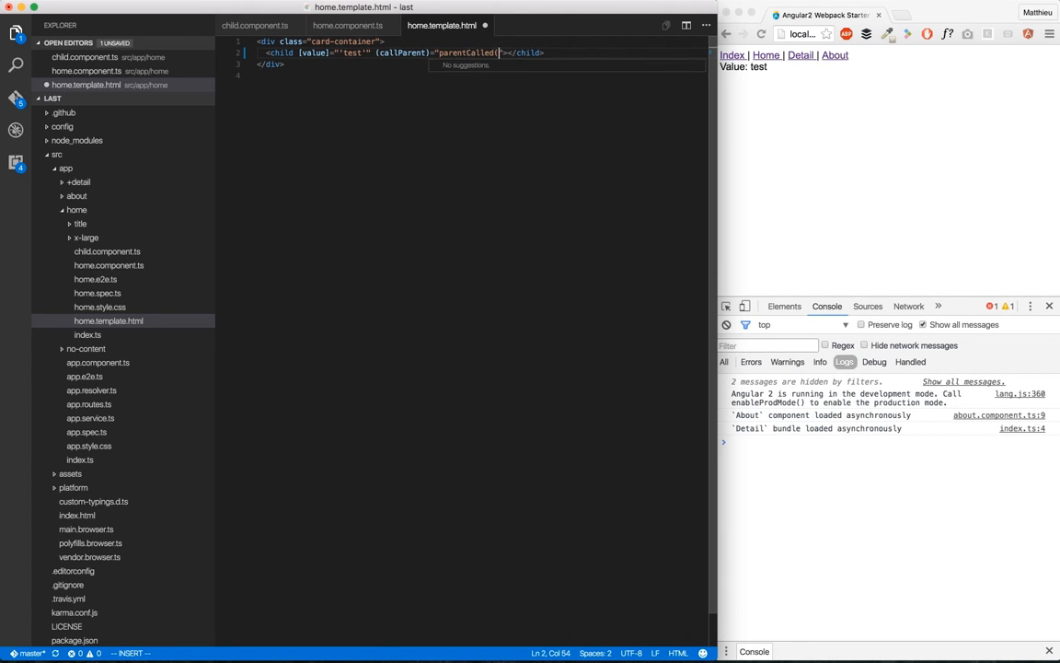
{"action": "type", "text": "$event"}
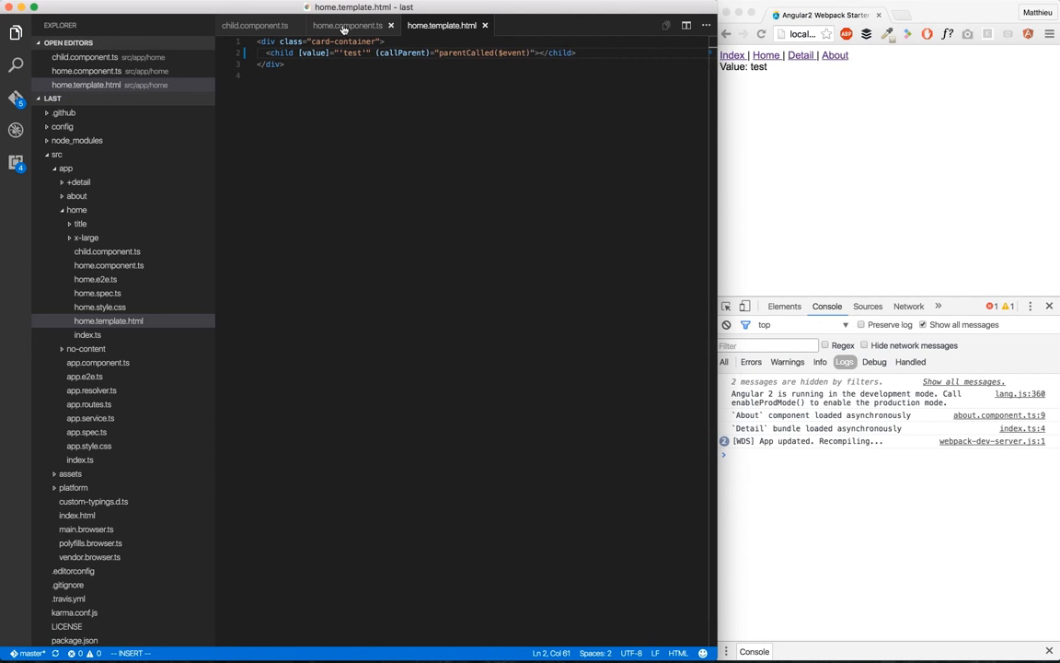
- Add a parentCalled(event) method to the Home component that console.logs the event
{"action": "left_click", "coordinate": [348, 25]}
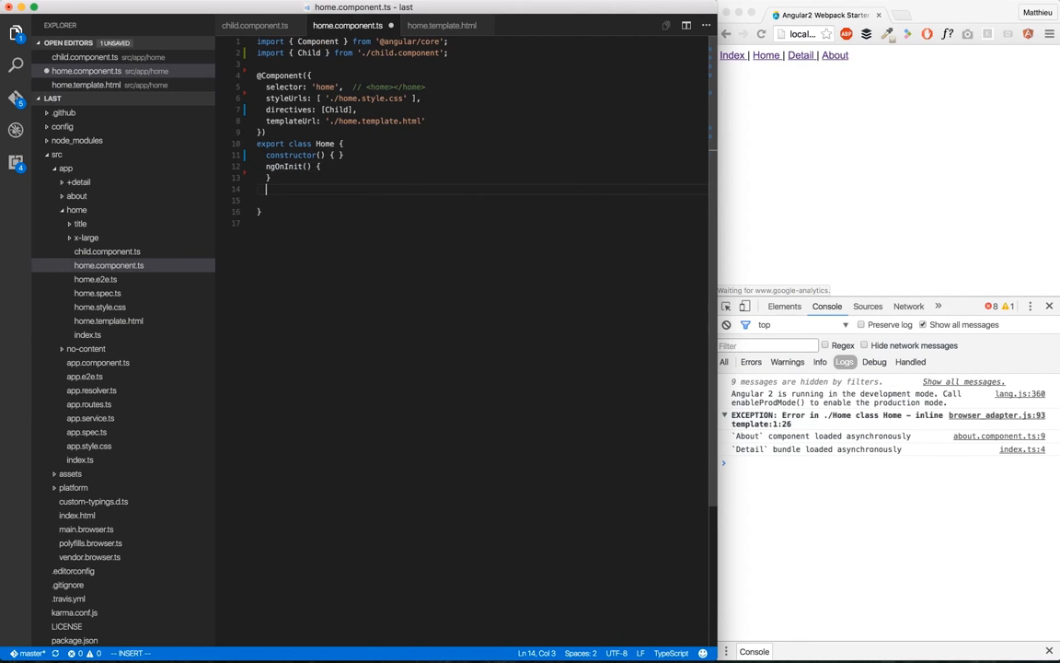
{"action": "type", "text": "parentCalled"}
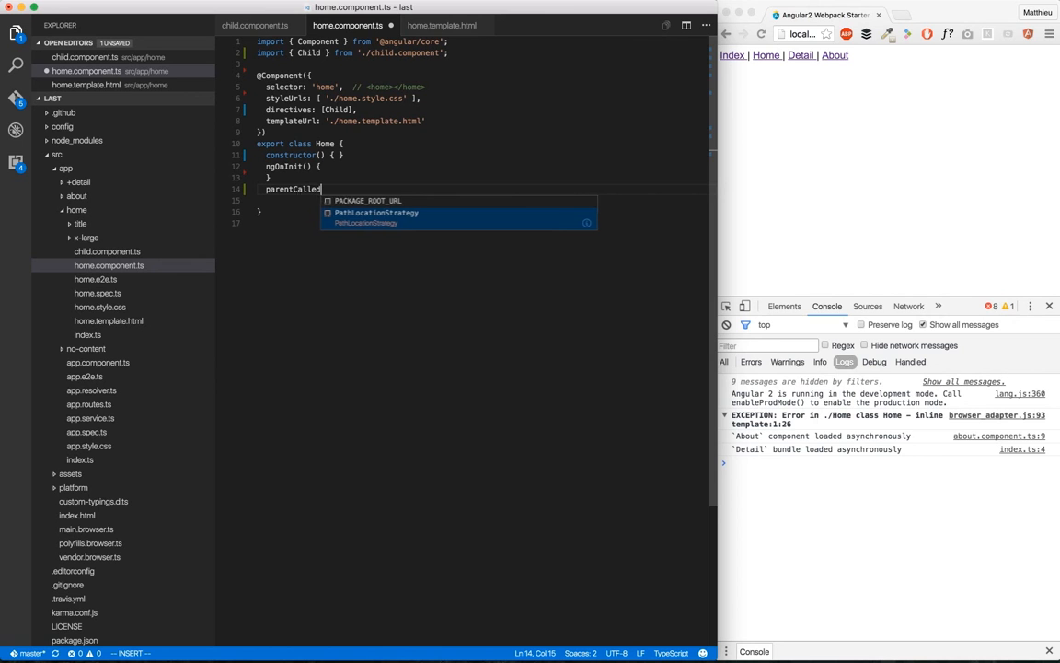
{"action": "type", "text": "(event){"}
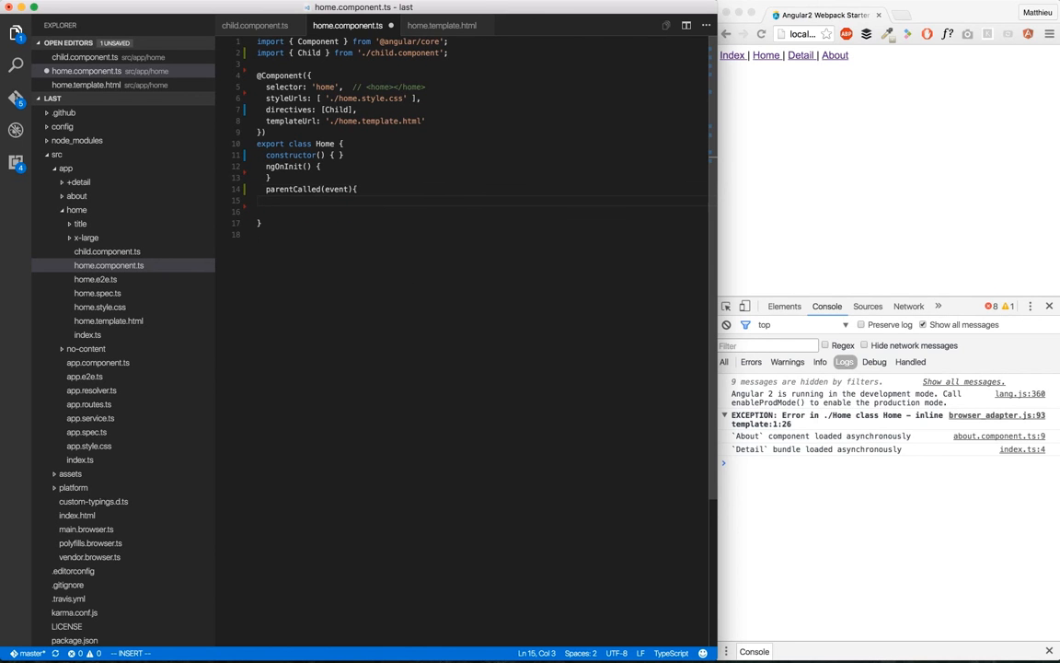
{"action": "type", "text": "console.log("}
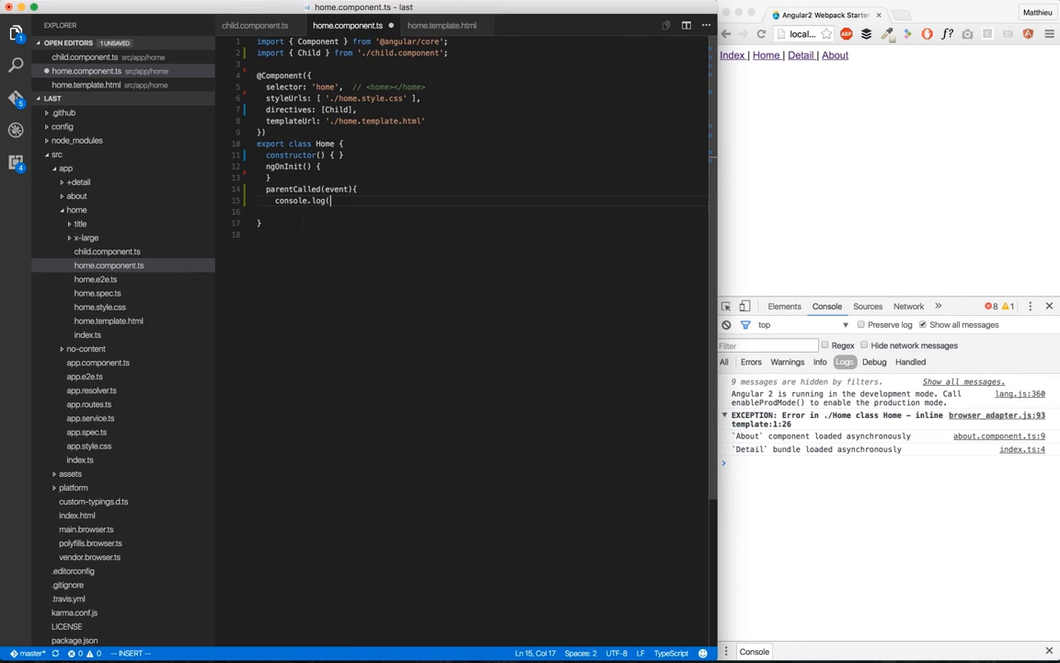
{"action": "type", "text": "event"}
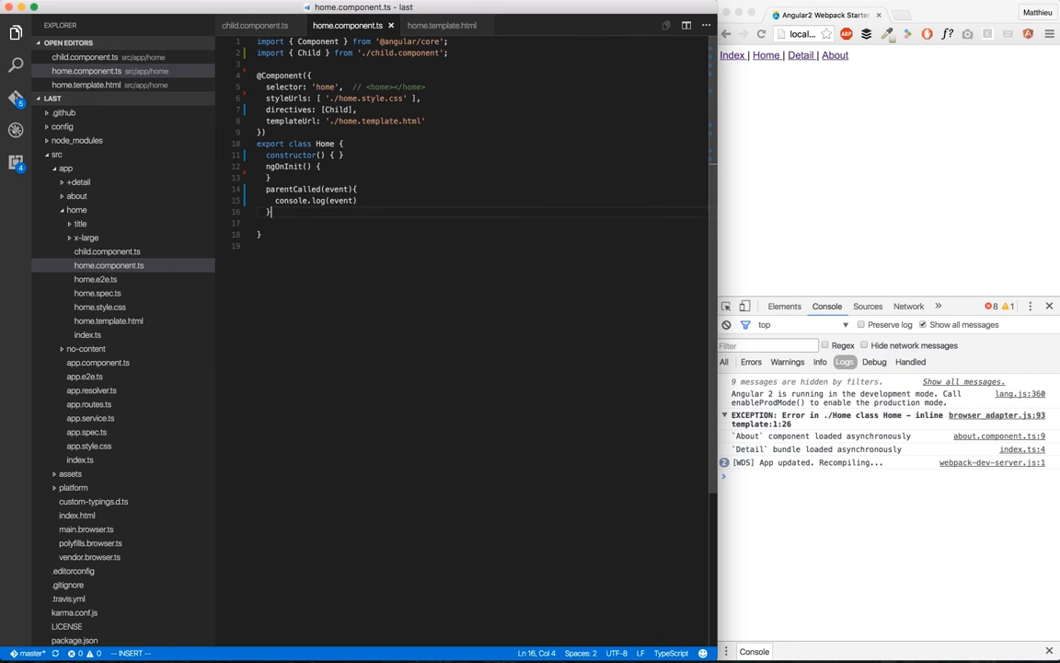
- Check the browser console shows Object {value: "test"} and return to the child component
{"action": "left_click", "coordinate": [763, 33]}
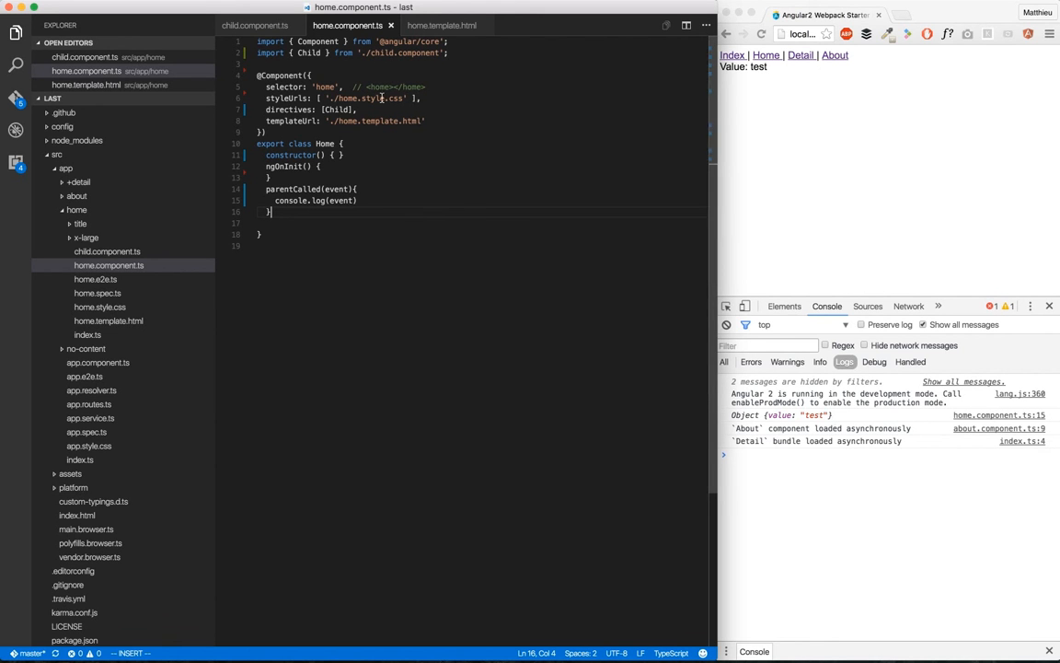
{"action": "left_click", "coordinate": [254, 26]}
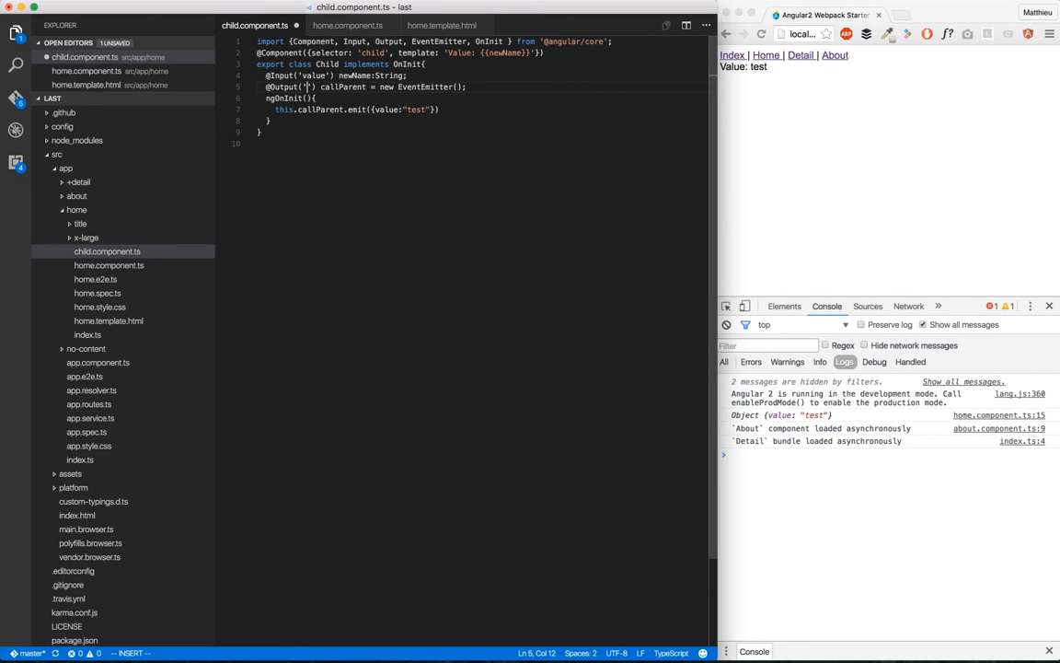
{"action": "type", "text": "newNa"}
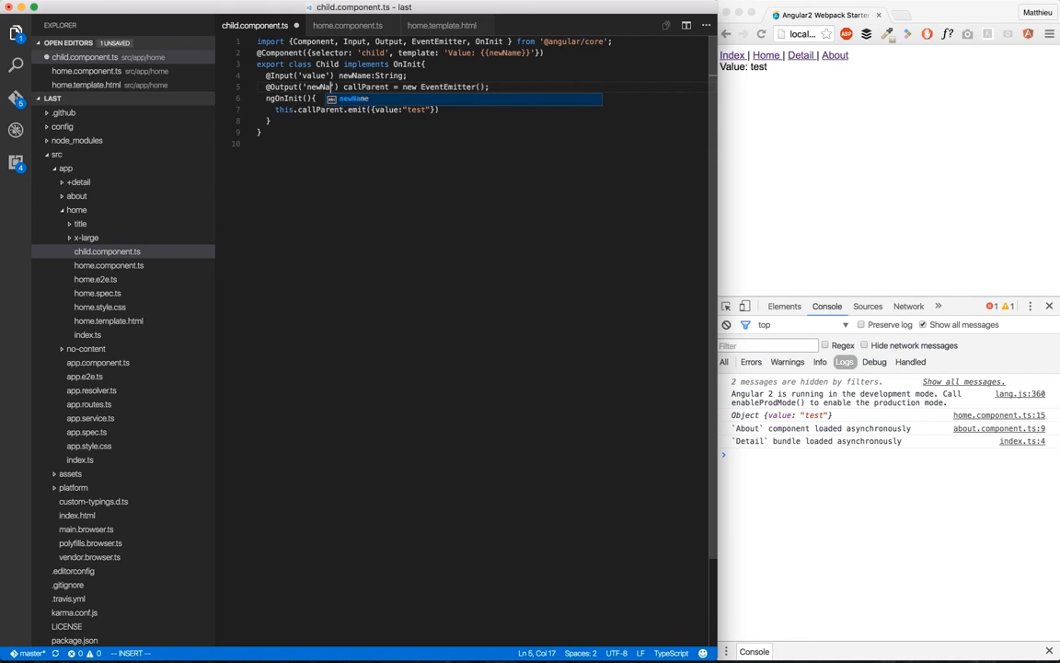
{"action": "type", "text": "2"}
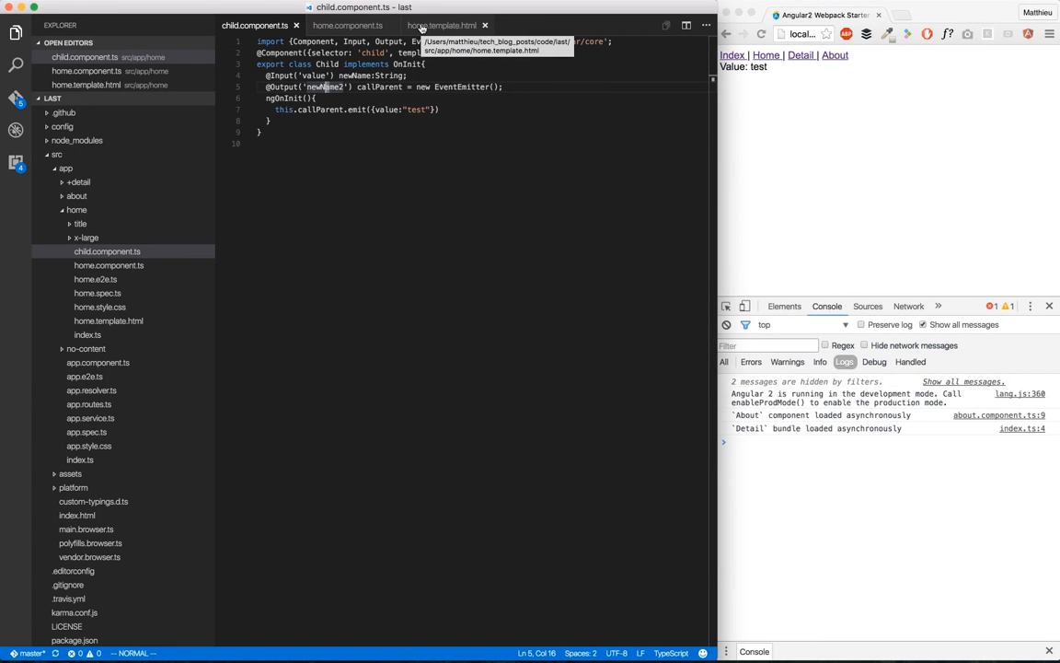
{"action": "left_click", "coordinate": [442, 26]}
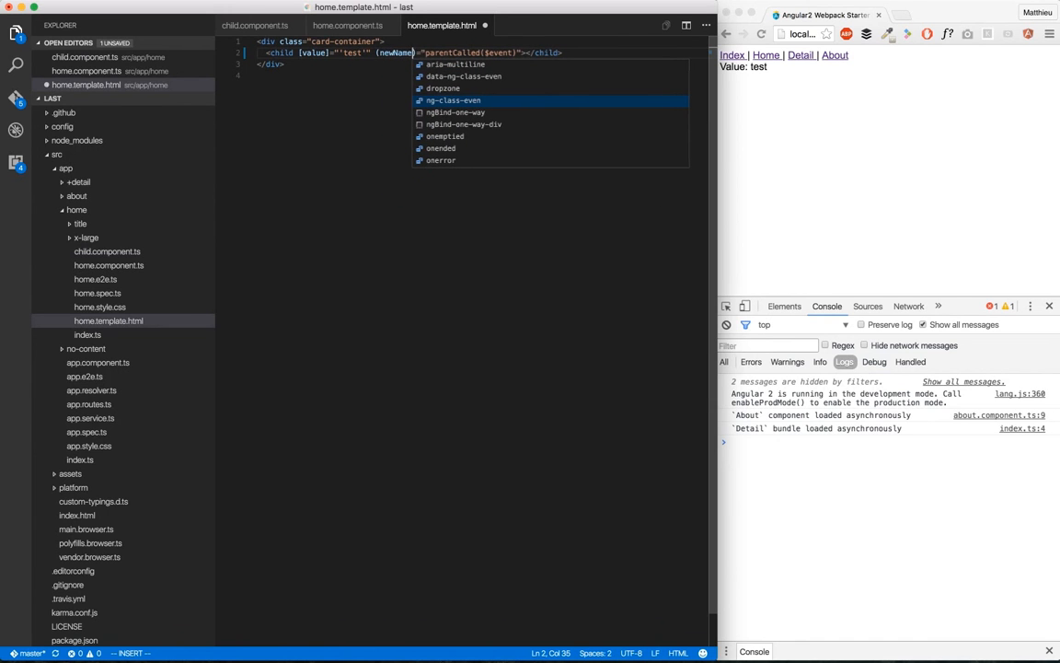
{"action": "type", "text": "2"}
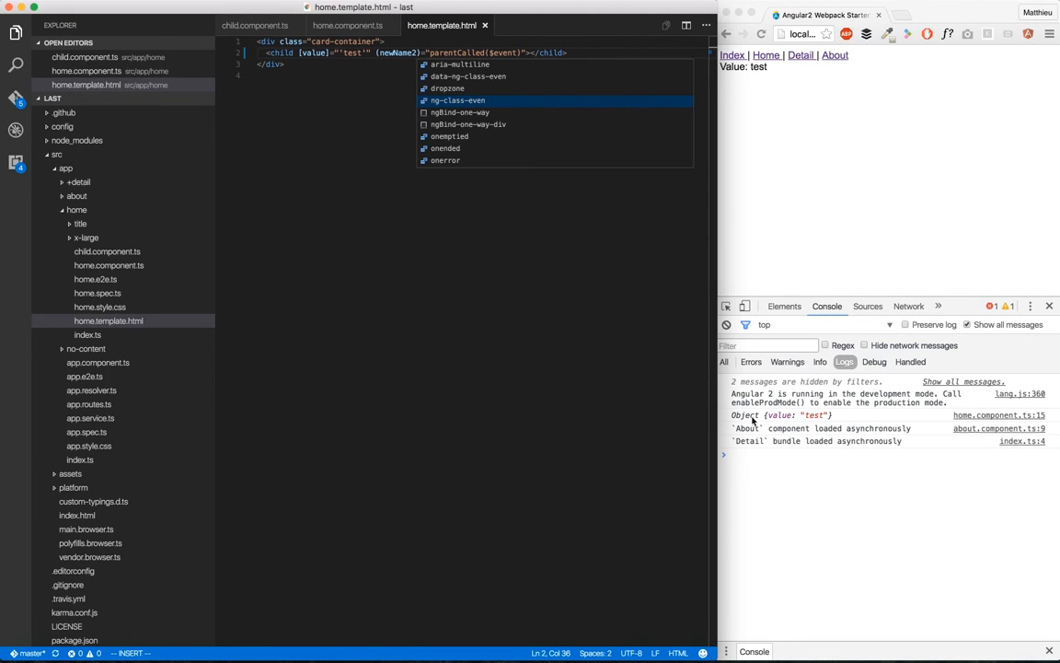
{"action": "mouse_move", "coordinate": [603, 321]}
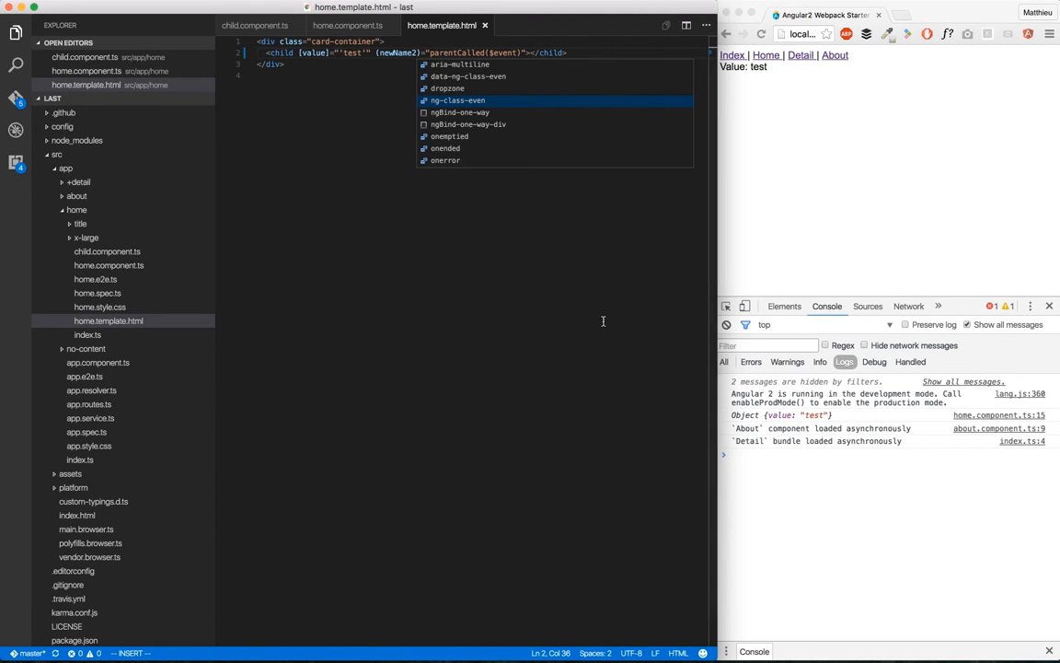
{"action": "left_click", "coordinate": [254, 25]}
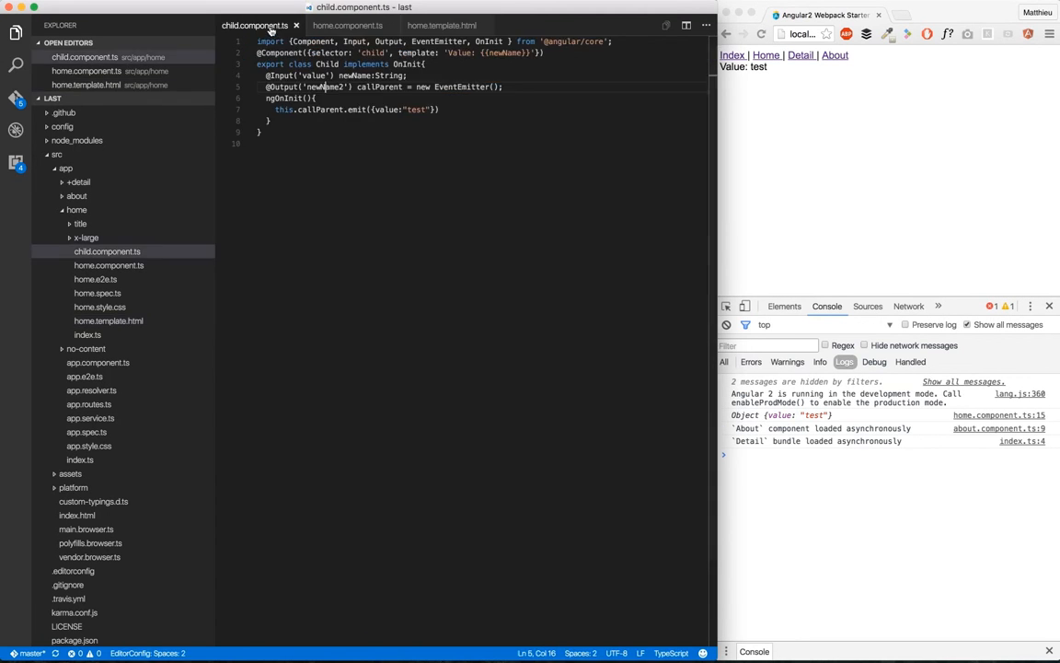
{"action": "key", "text": "Escape"}
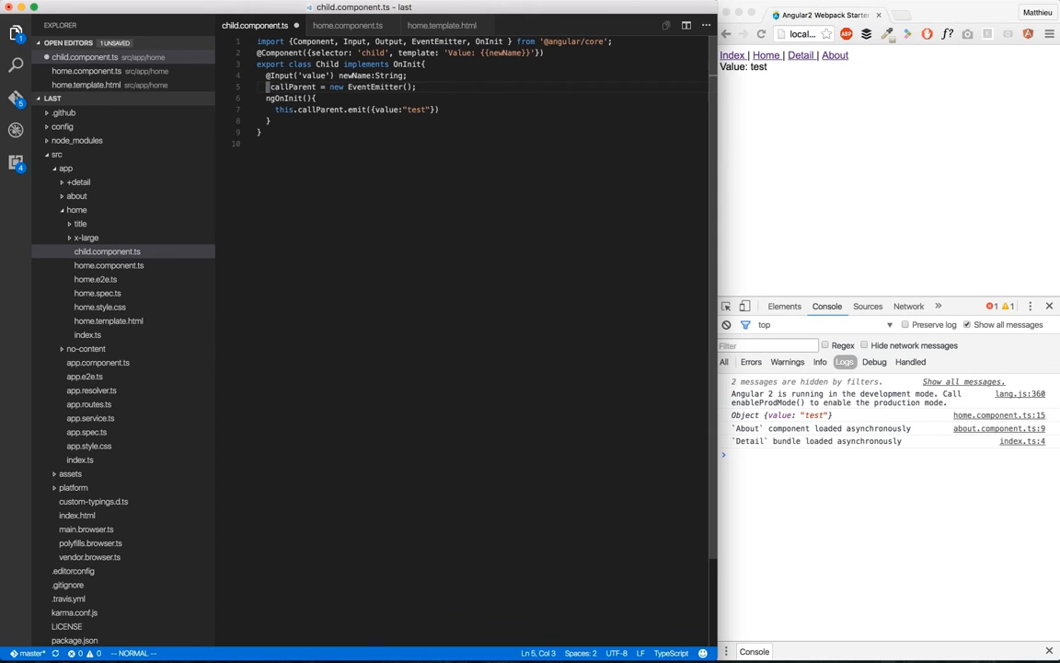
{"action": "key", "text": "ctrl+s"}
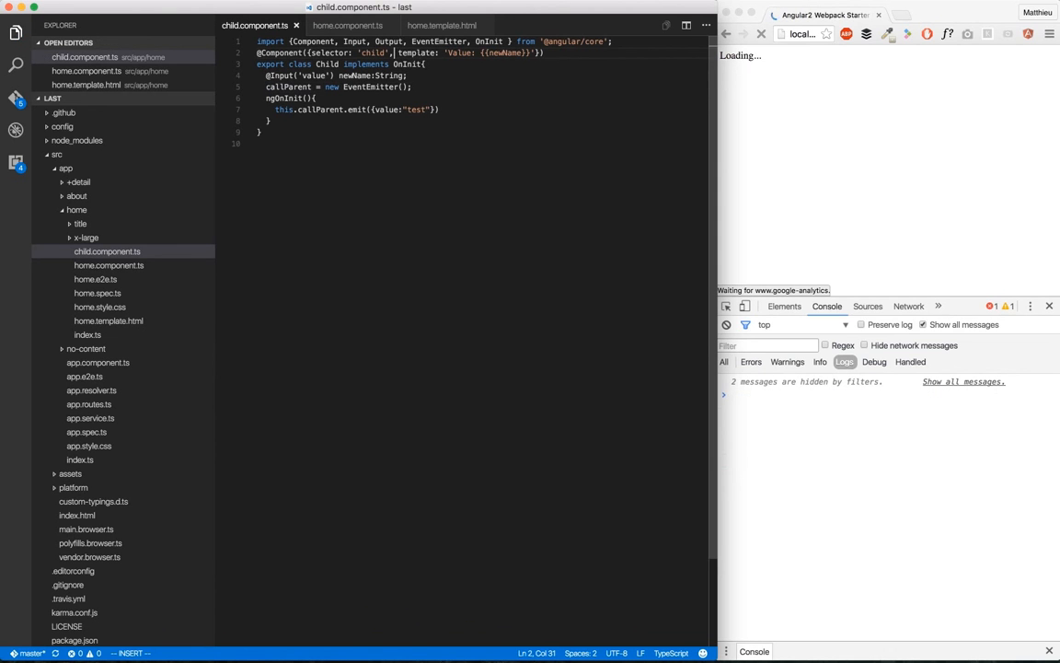
{"action": "type", "text": "outputs:['callParent:"}
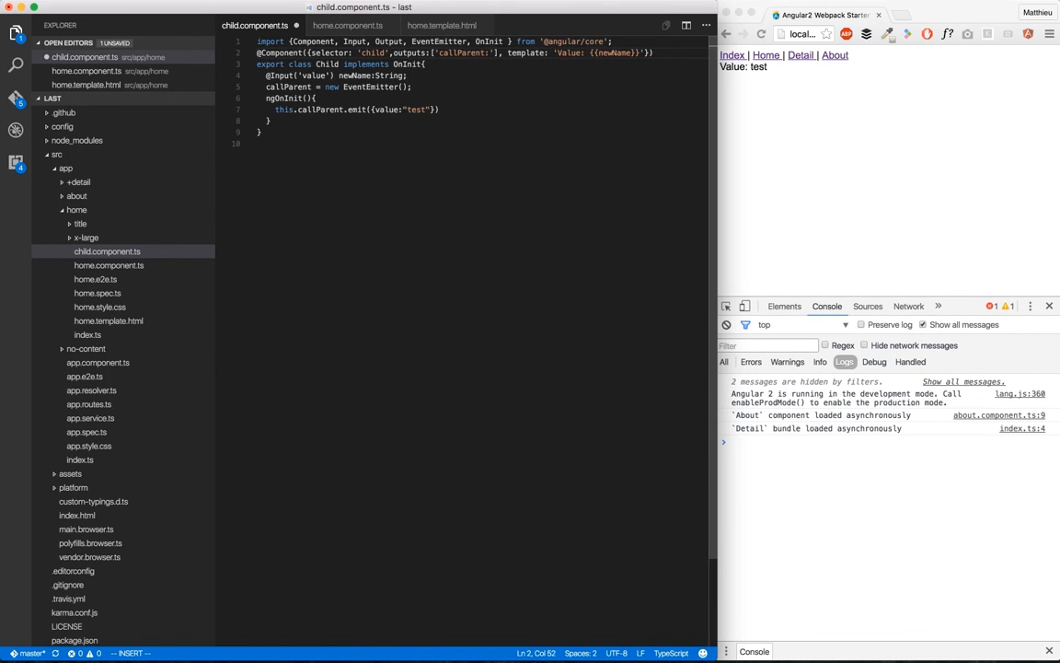
{"action": "type", "text": "newName2"}
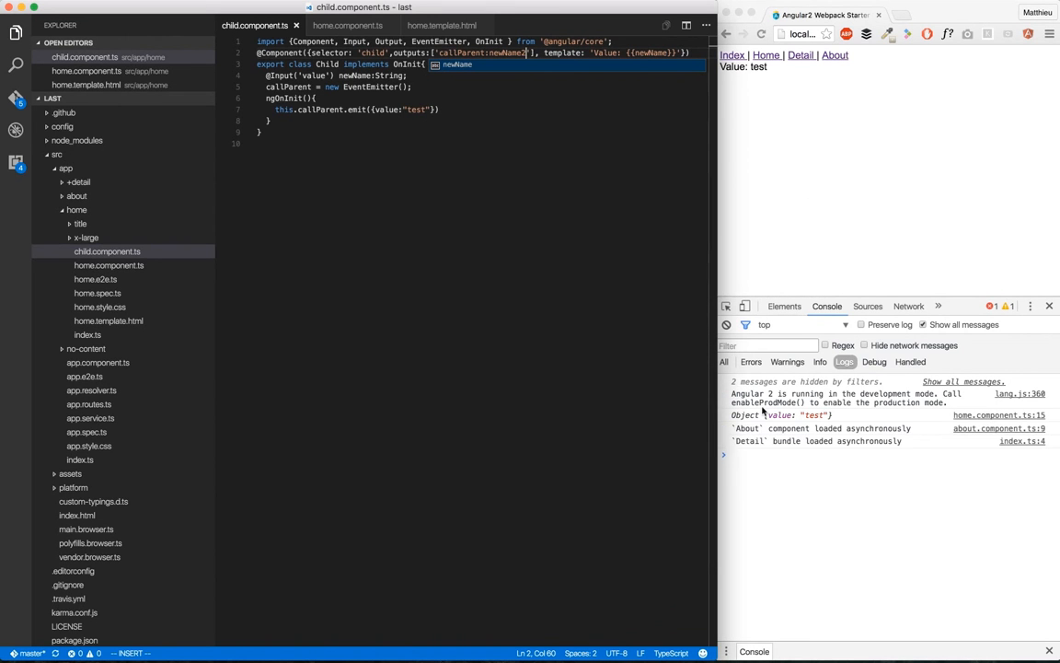
{"action": "mouse_move", "coordinate": [817, 420]}
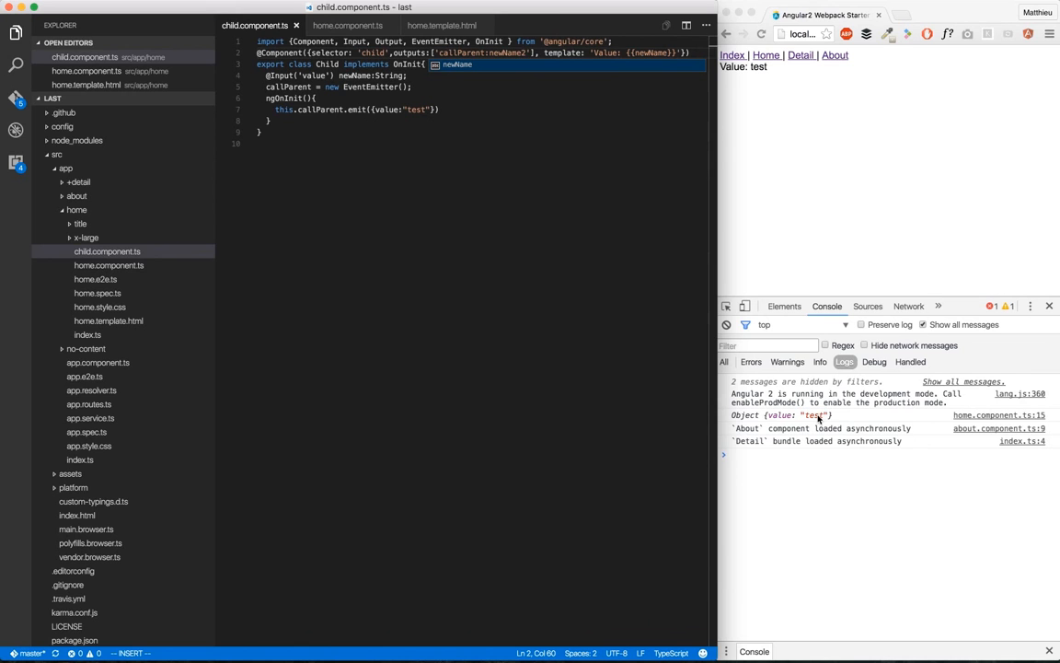